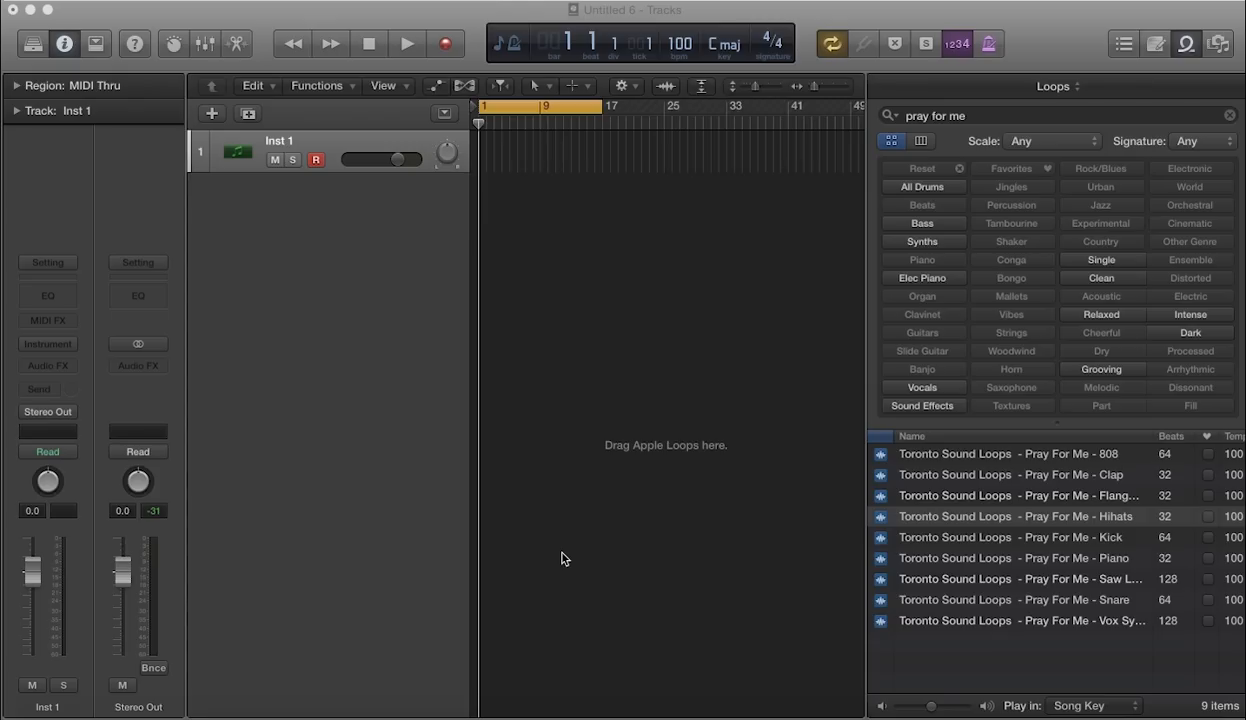
mouse_move(945, 545)
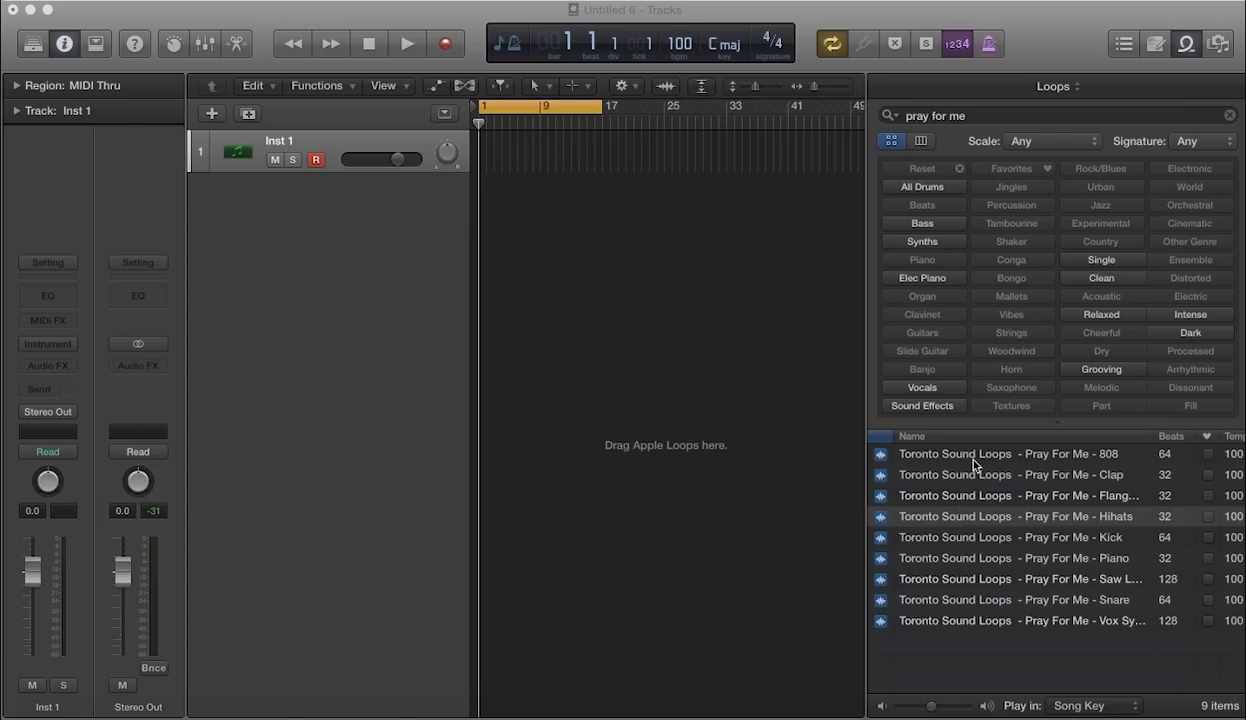
mouse_move(1156, 445)
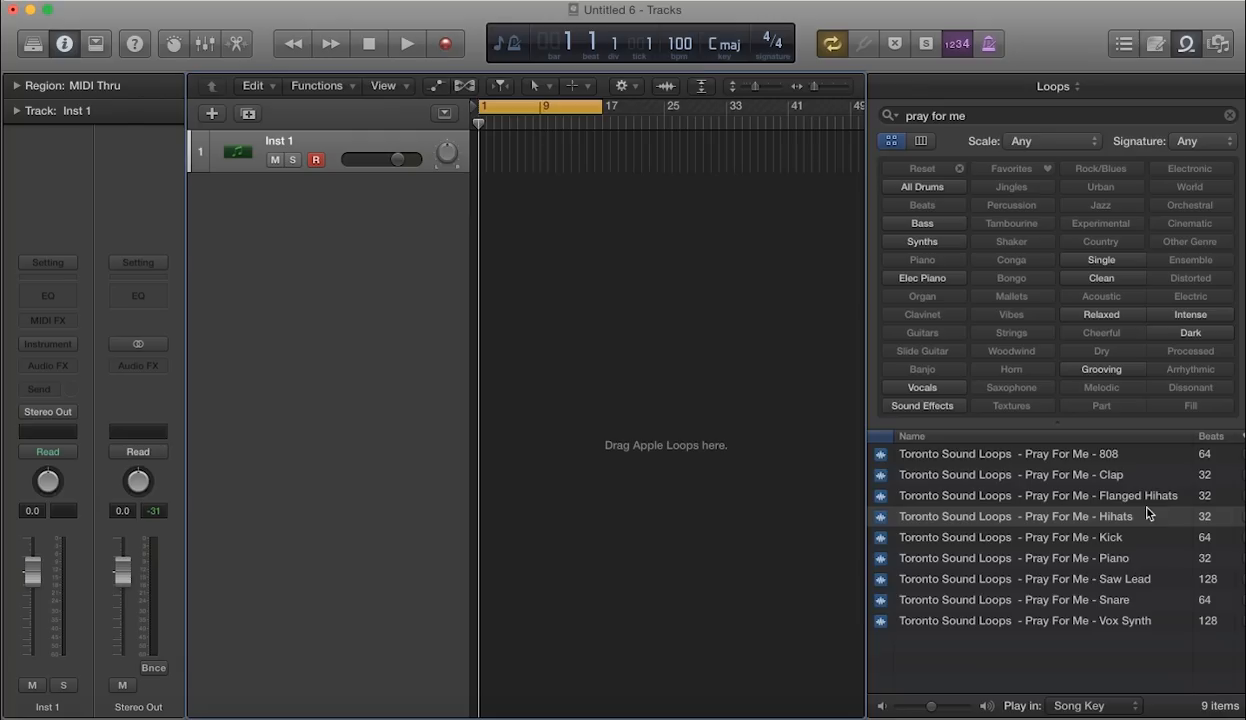
mouse_move(1123, 552)
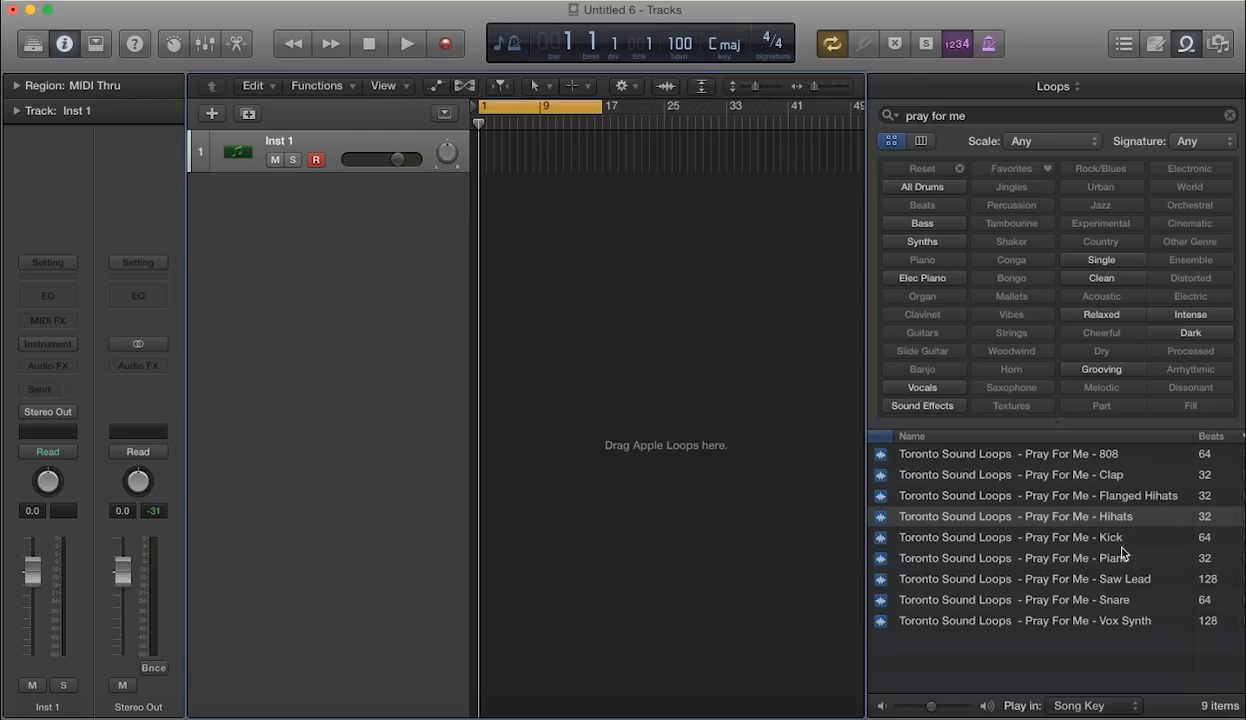
mouse_move(1132, 617)
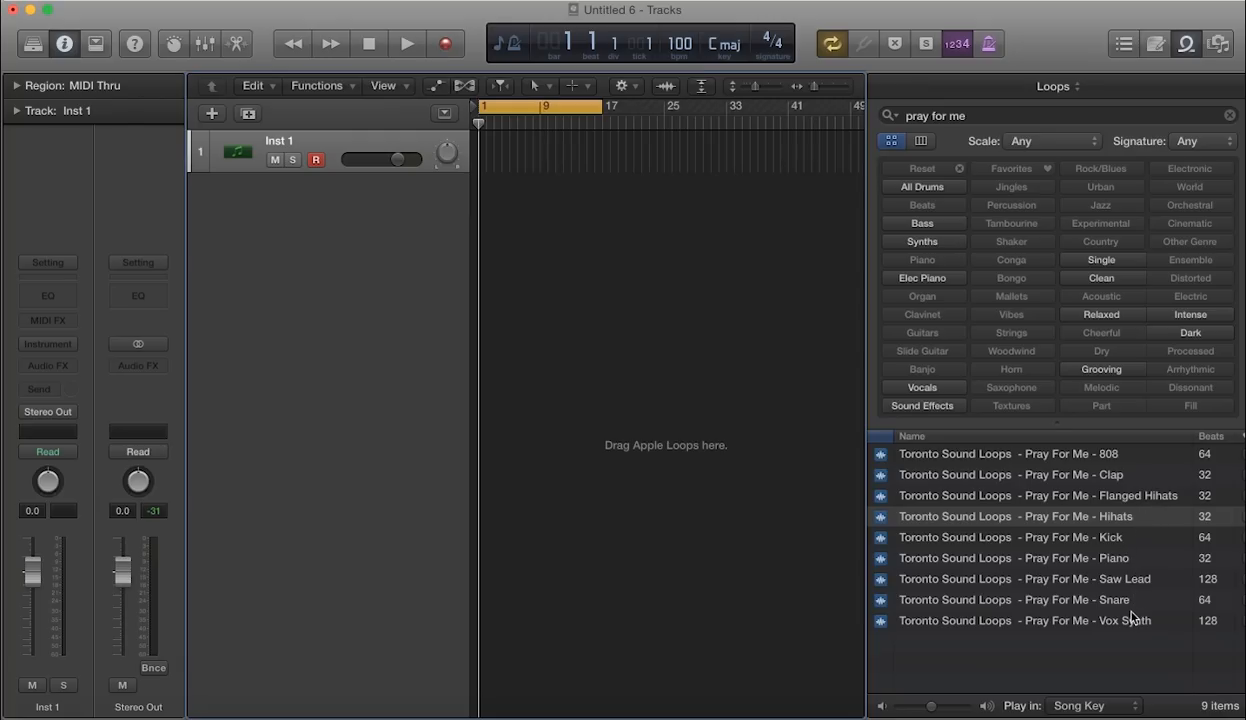
mouse_move(1082, 589)
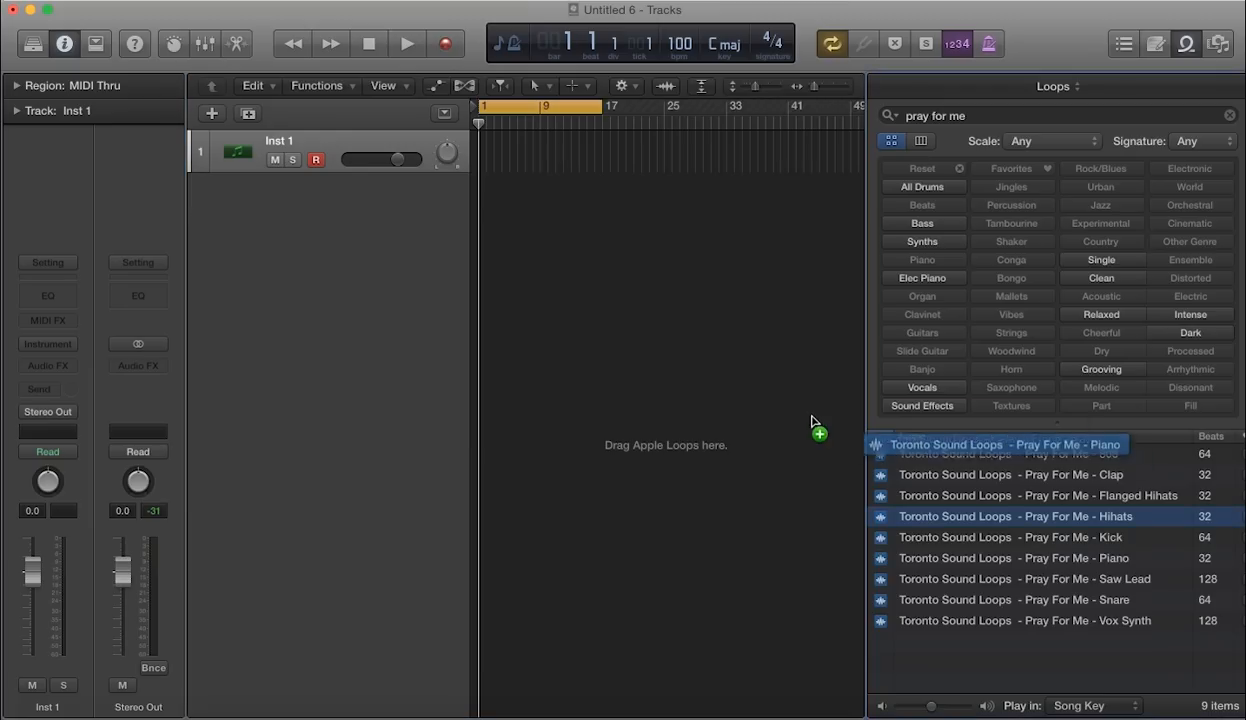
Step: Place the Pray For Me Piano loop at bar 1, answer the tempo prompt, and play it back
drag(1005, 444, 570, 190)
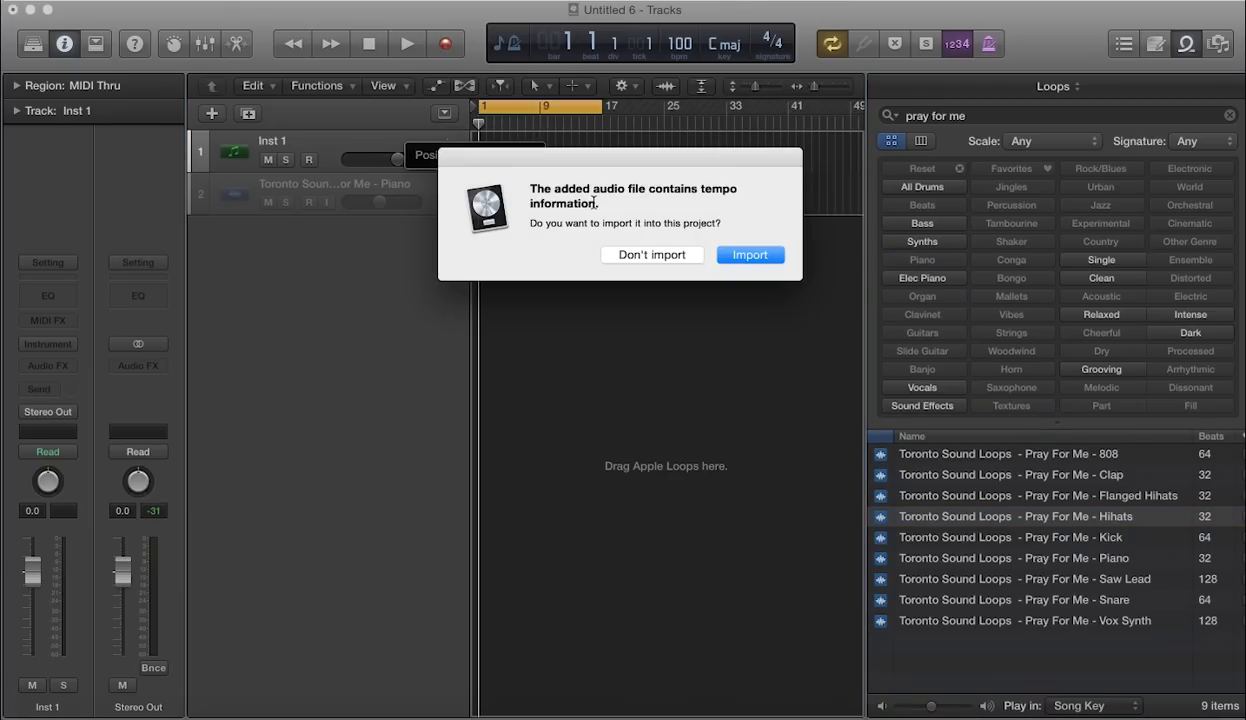
click(750, 254)
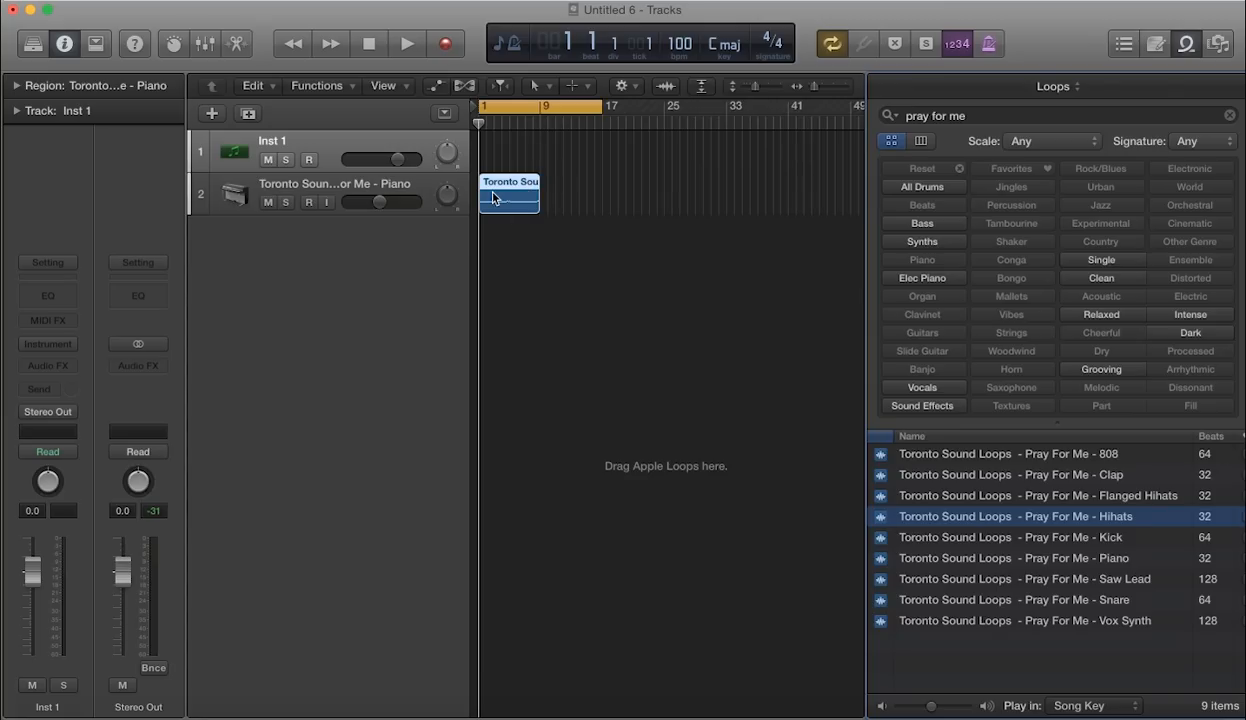
click(407, 43)
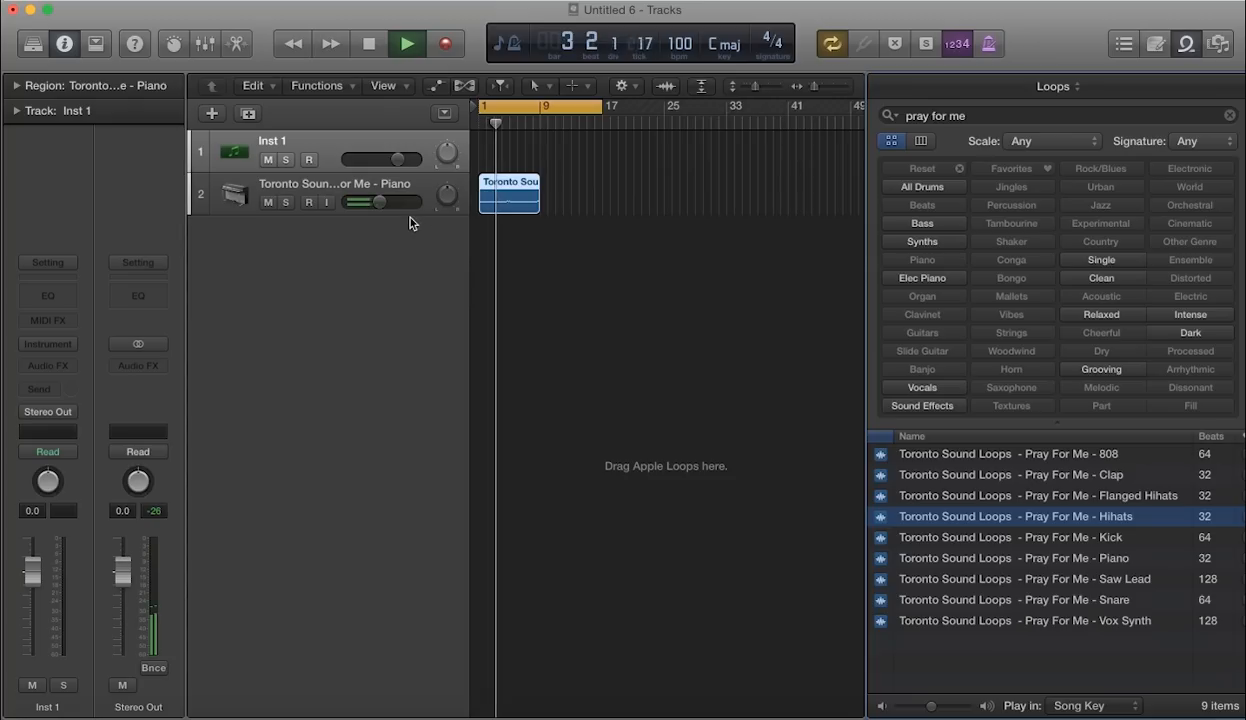
drag(410, 228, 410, 243)
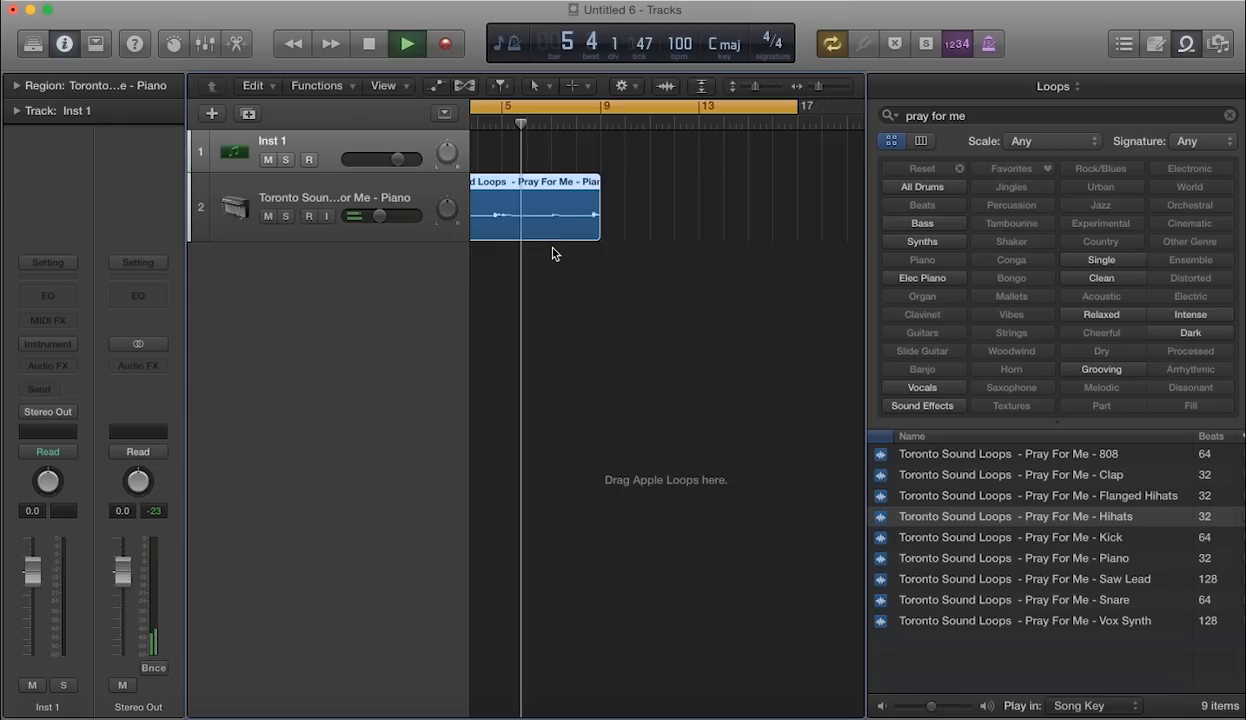
click(407, 43)
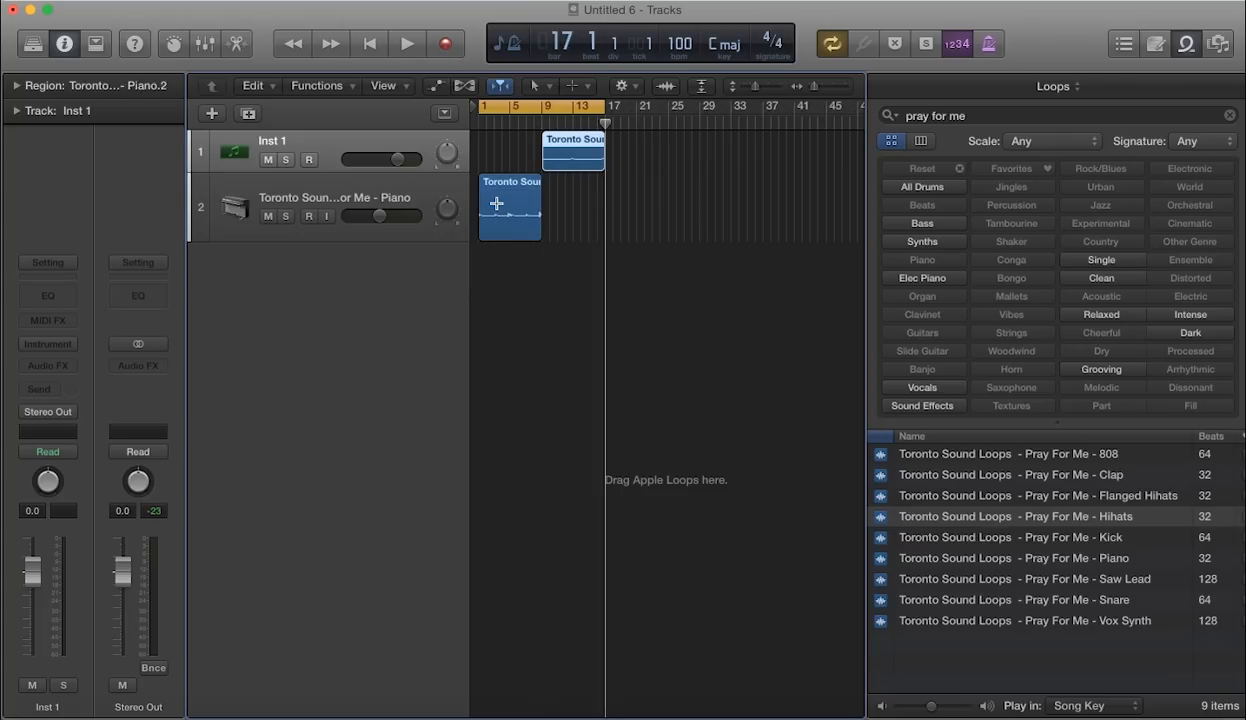
Step: Copy the Piano region to bar 9 and play it with the Saw Lead track
drag(510, 205, 573, 205)
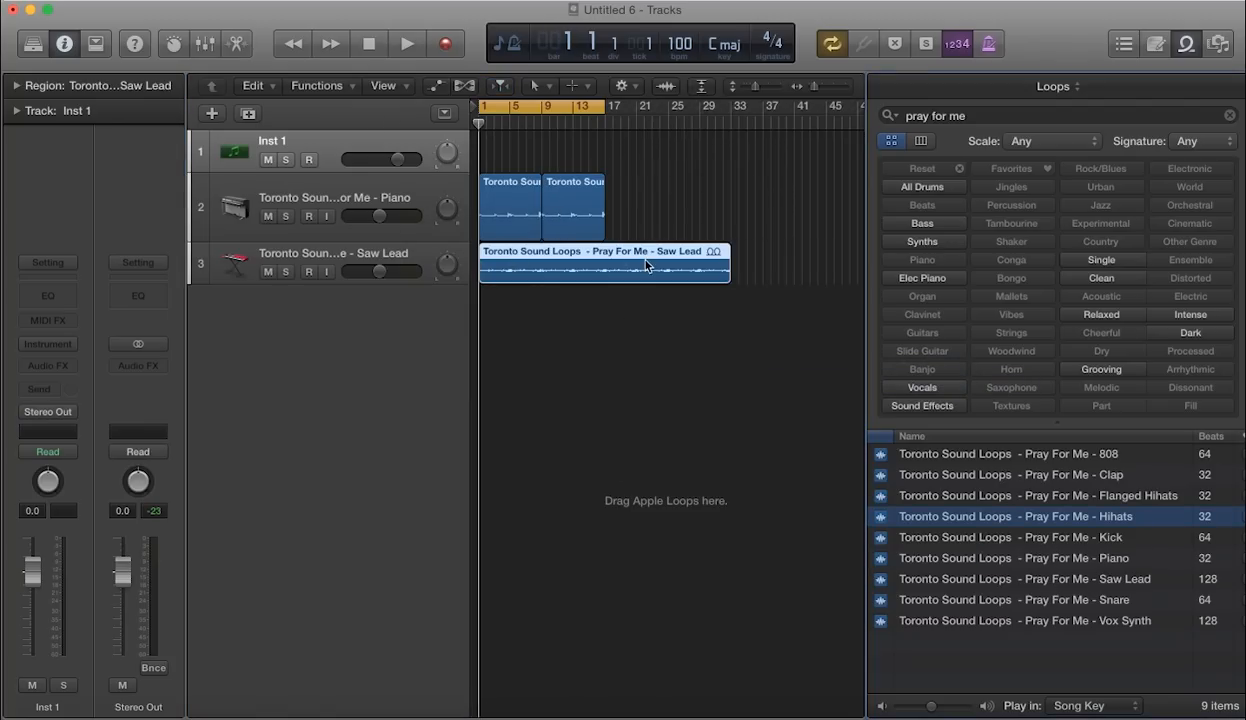
click(406, 43)
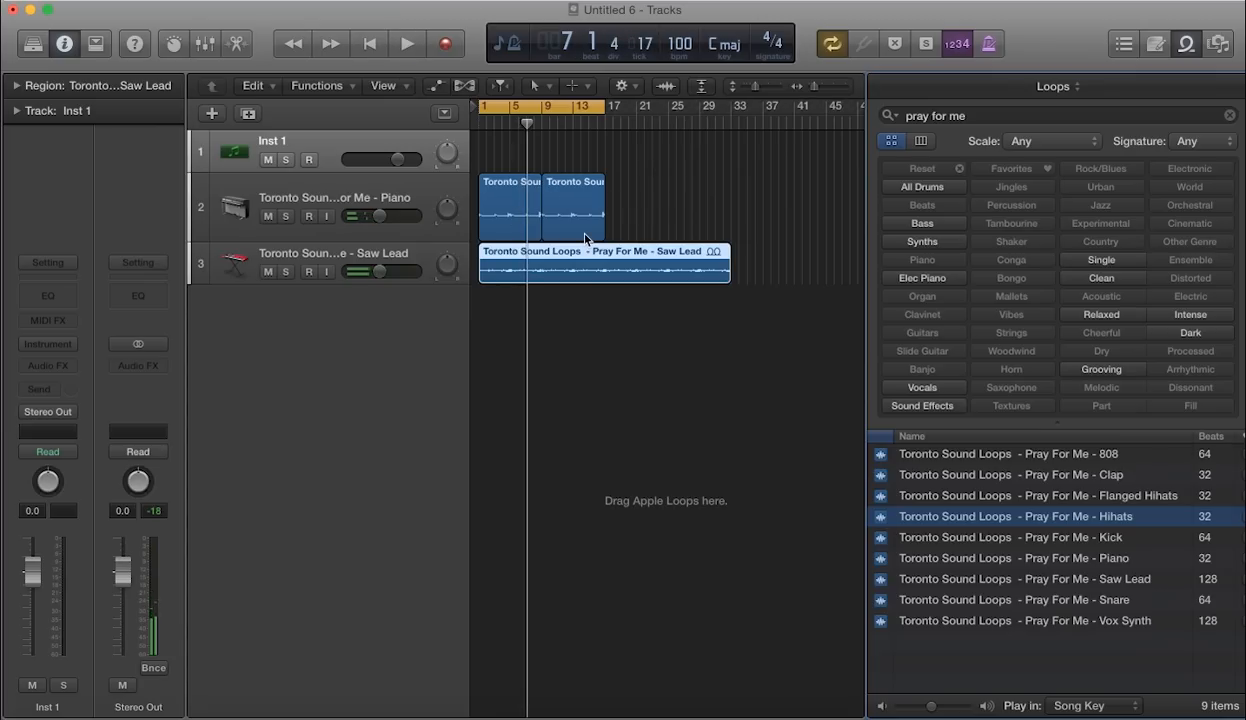
mouse_move(818, 406)
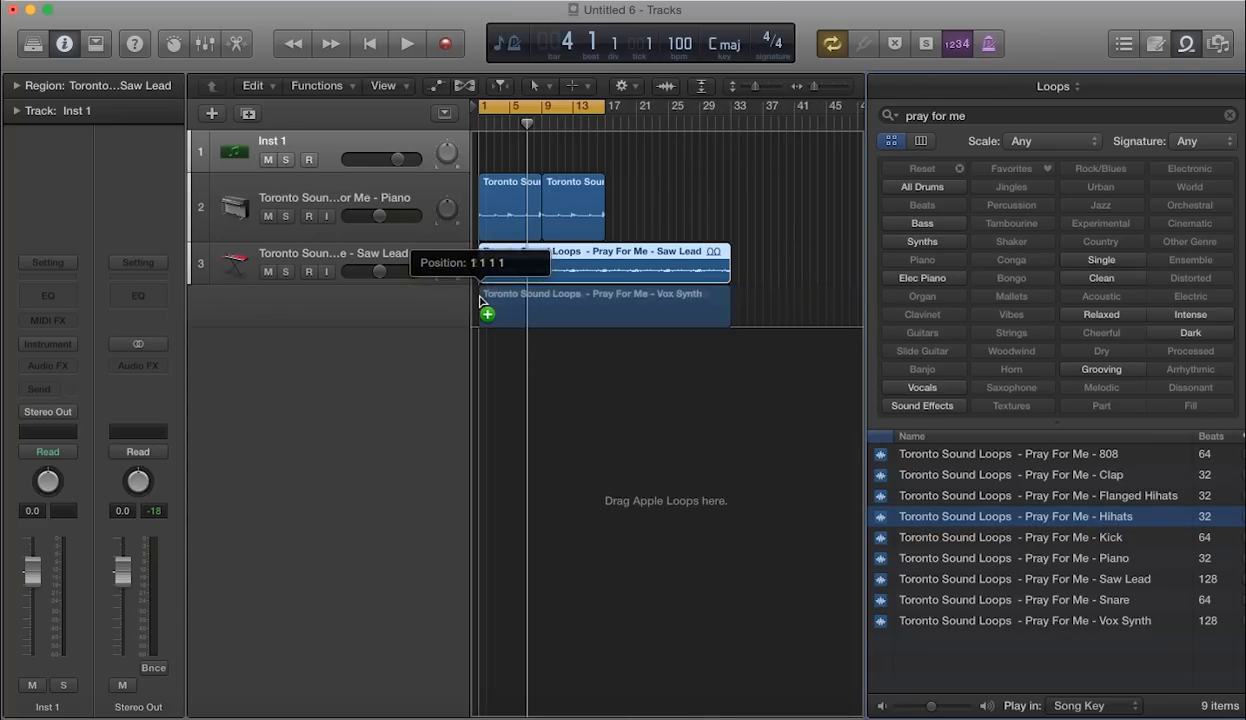
Step: Add the Vox Synth loop at bar 1, enlarge its track, and audition it solo and unsoloed
drag(600, 305, 600, 305)
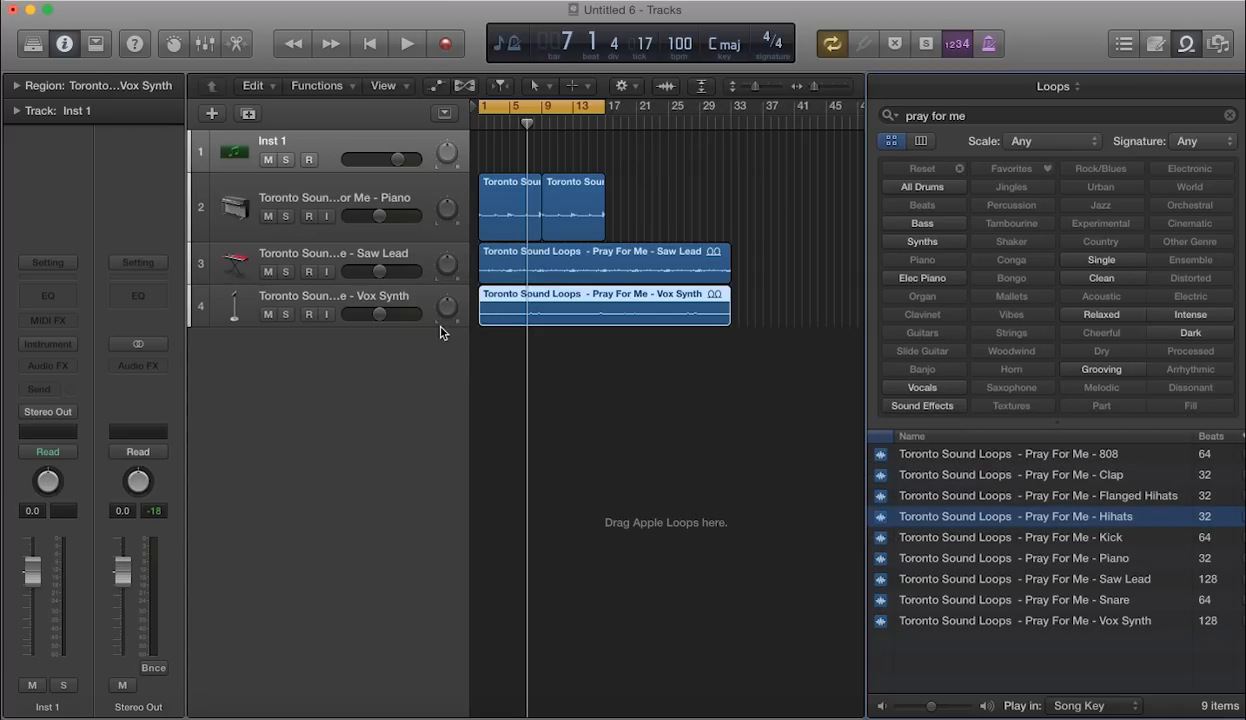
mouse_move(357, 327)
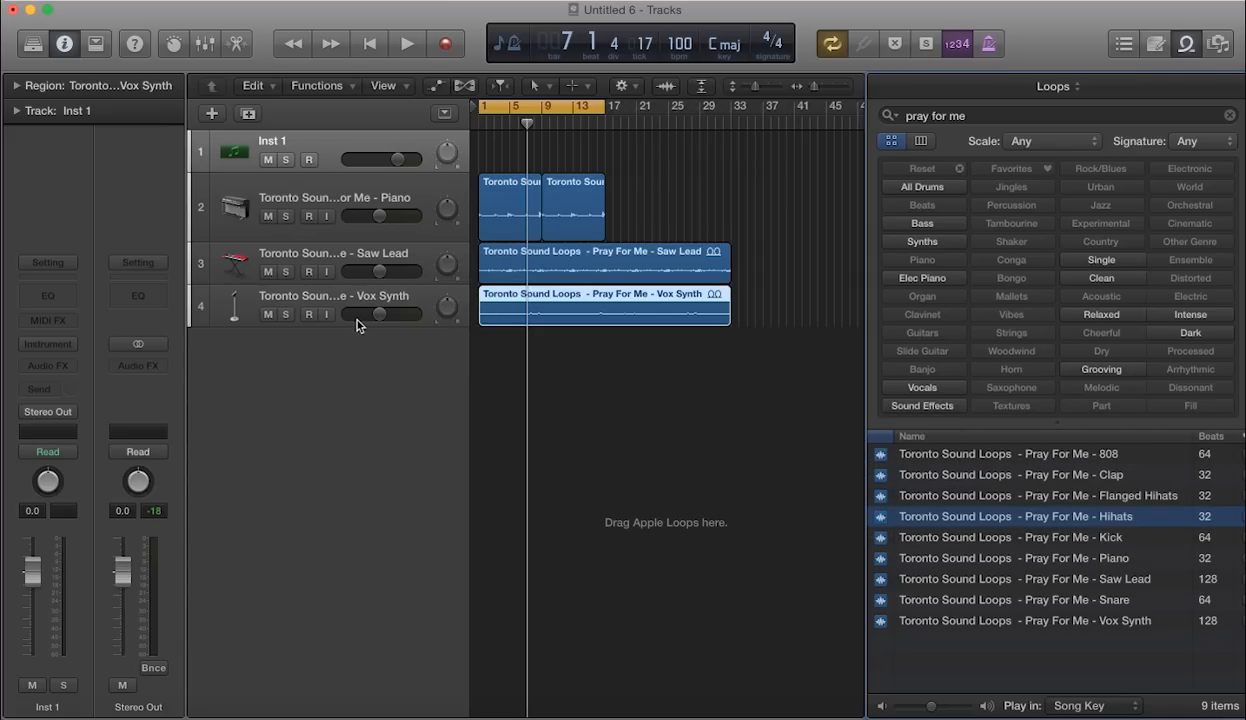
drag(376, 325, 376, 369)
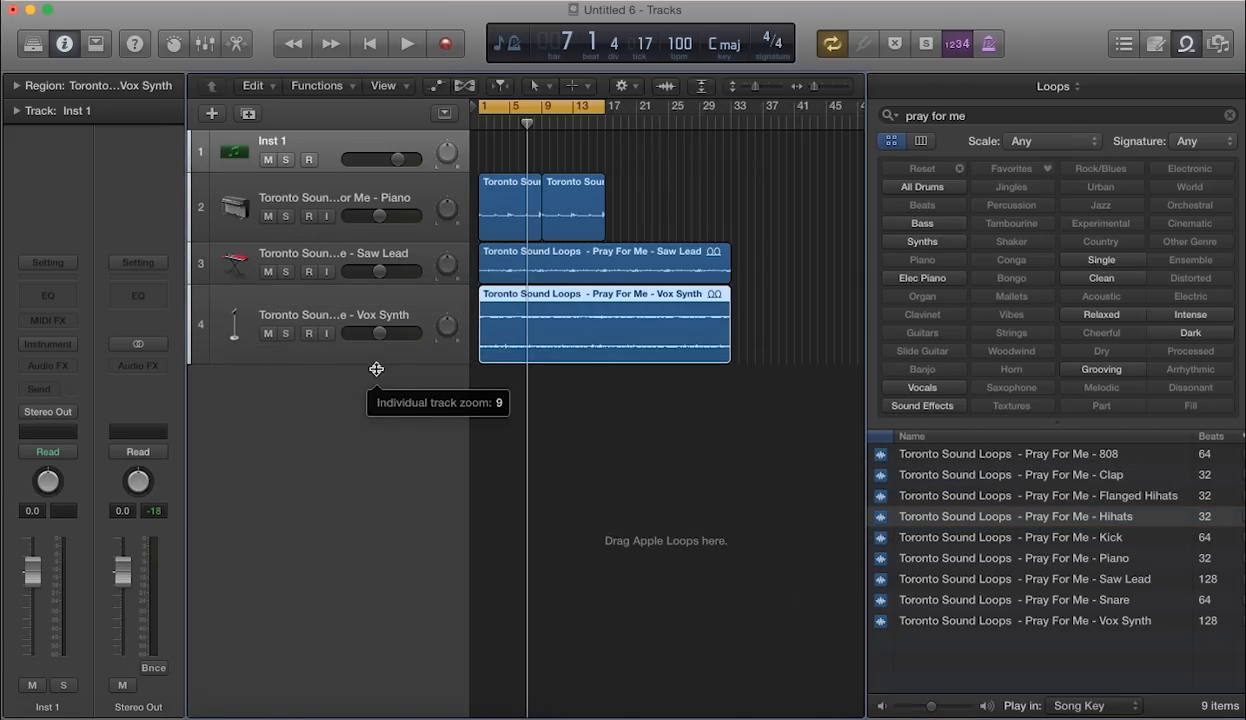
click(407, 43)
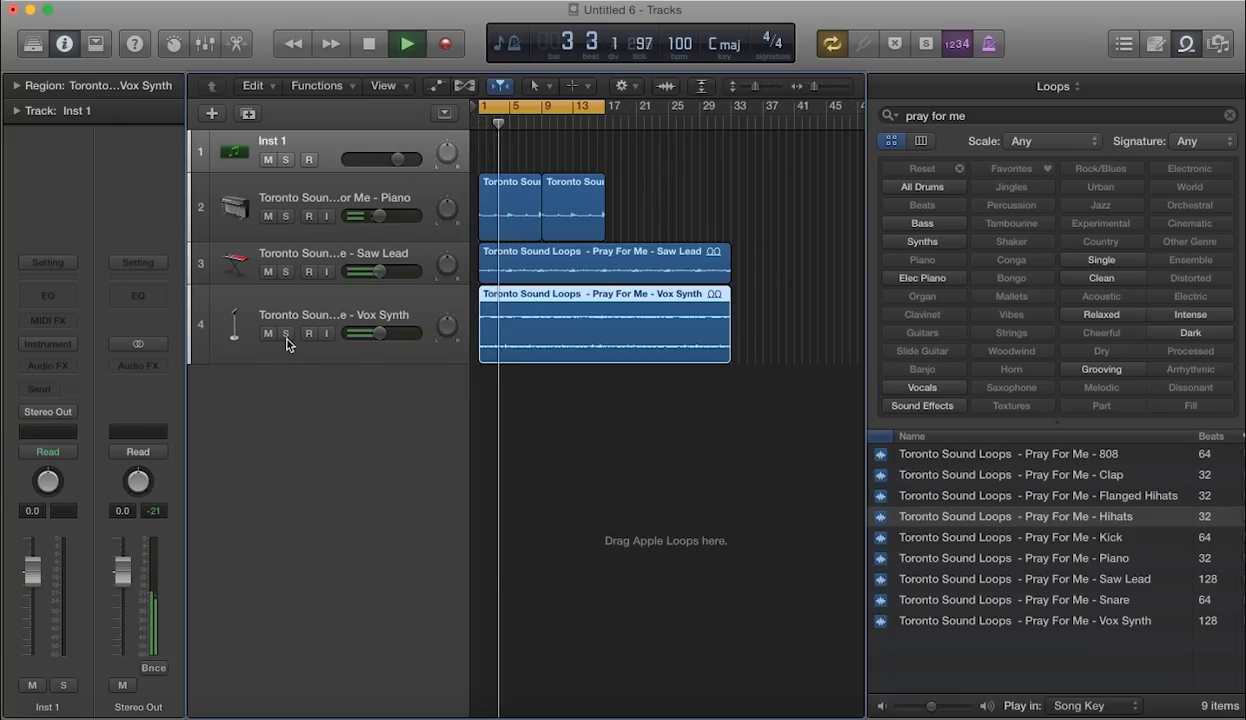
click(286, 333)
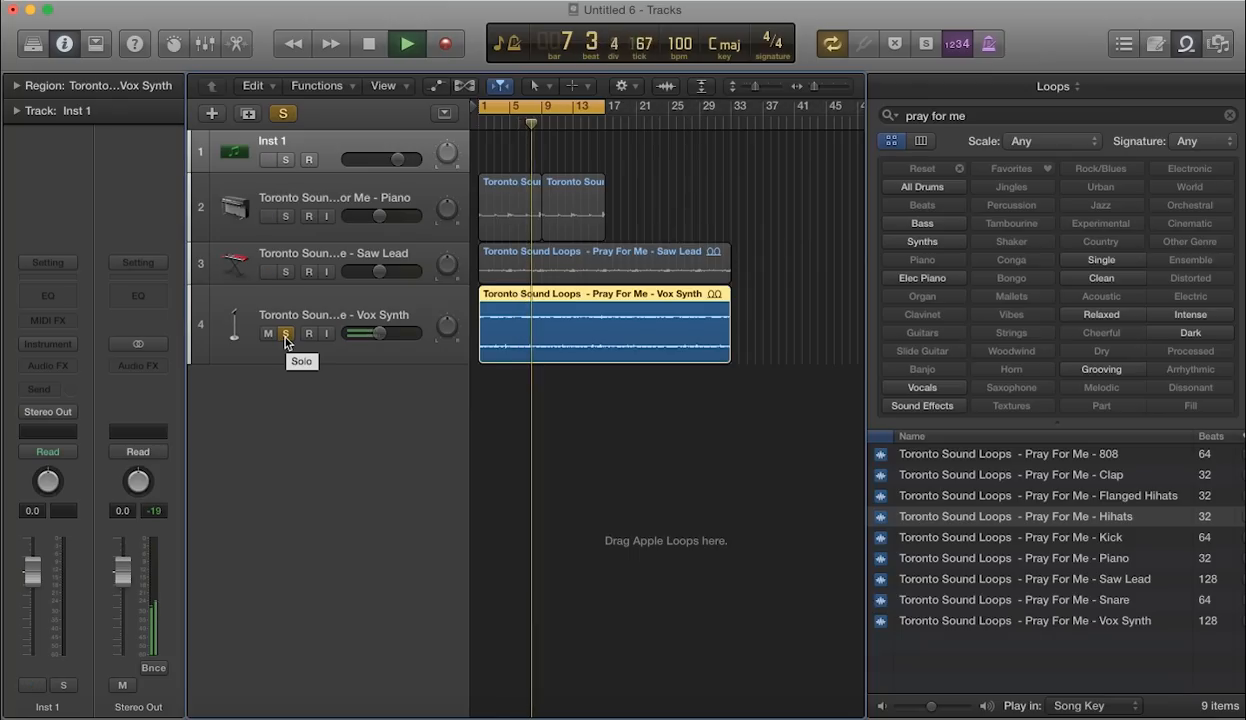
click(285, 333)
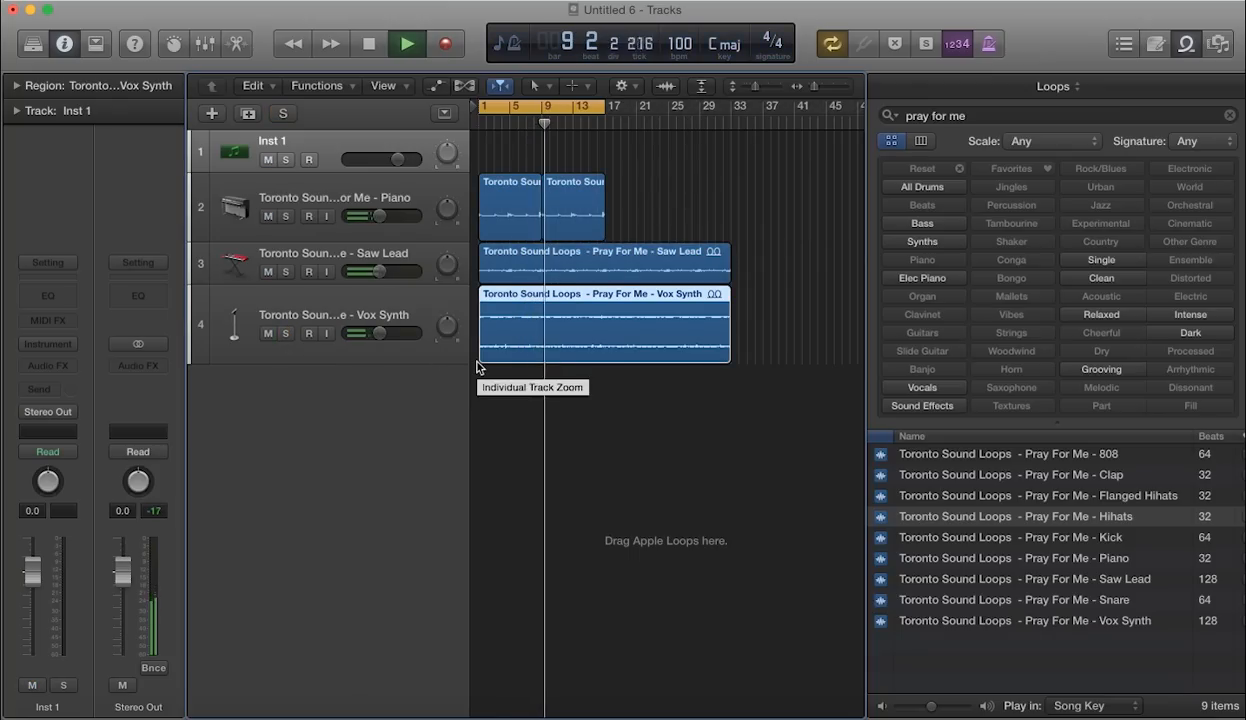
click(369, 43)
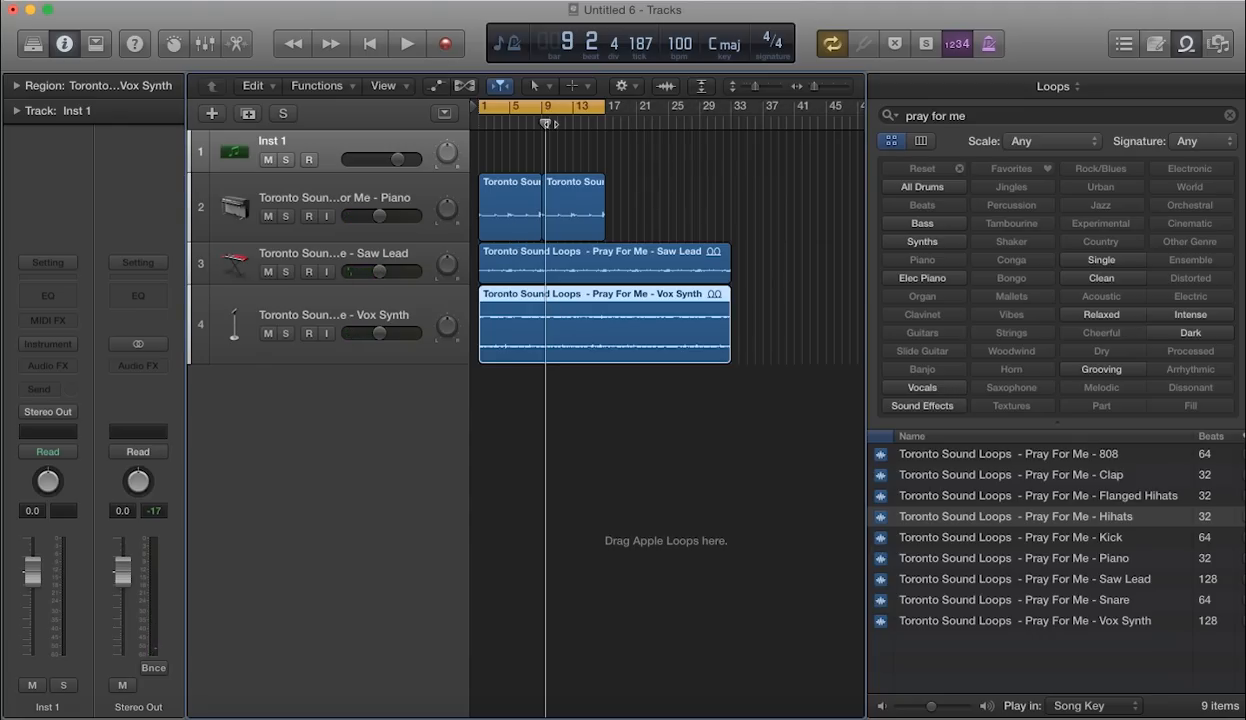
mouse_move(543, 332)
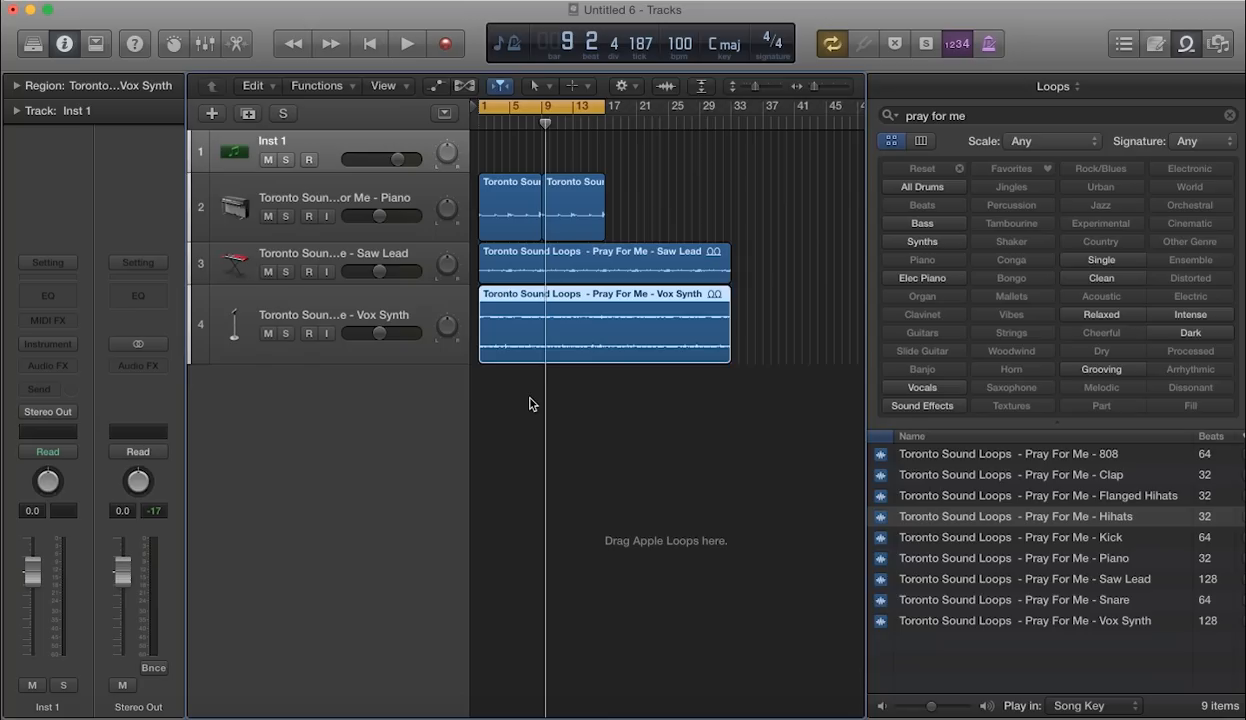
mouse_move(844, 502)
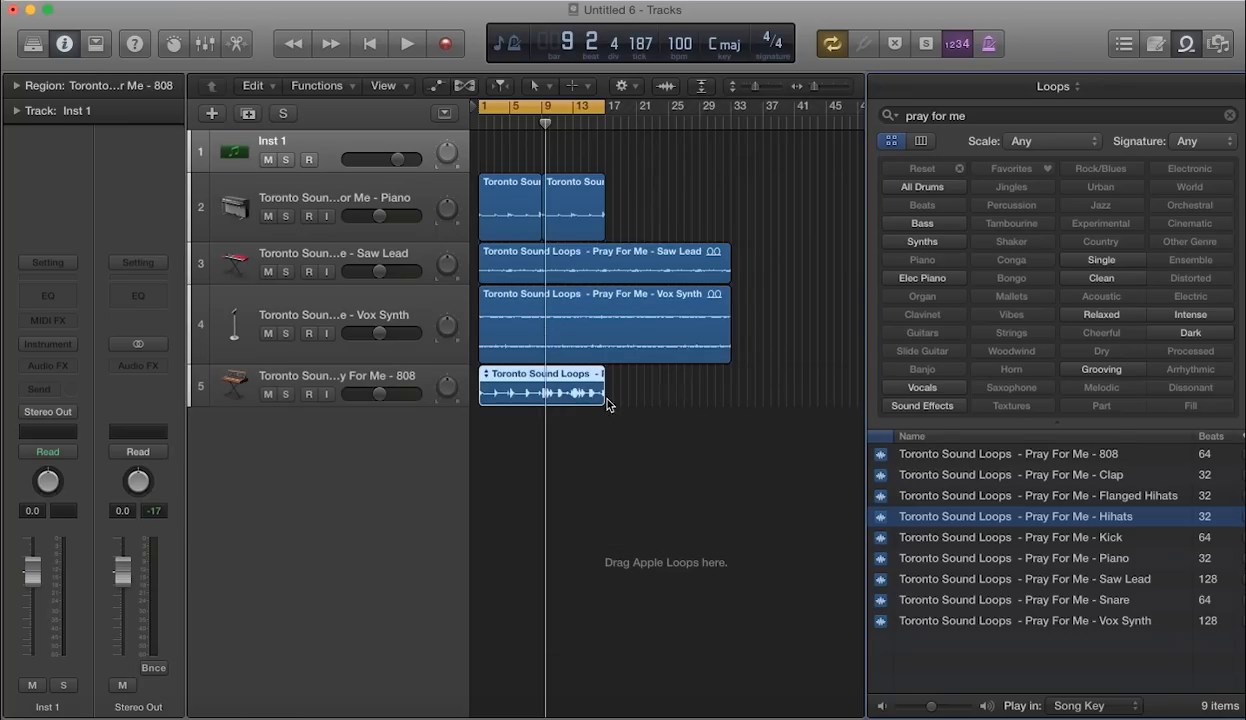
Step: Play and stop the arrangement with the new 808 track
click(406, 43)
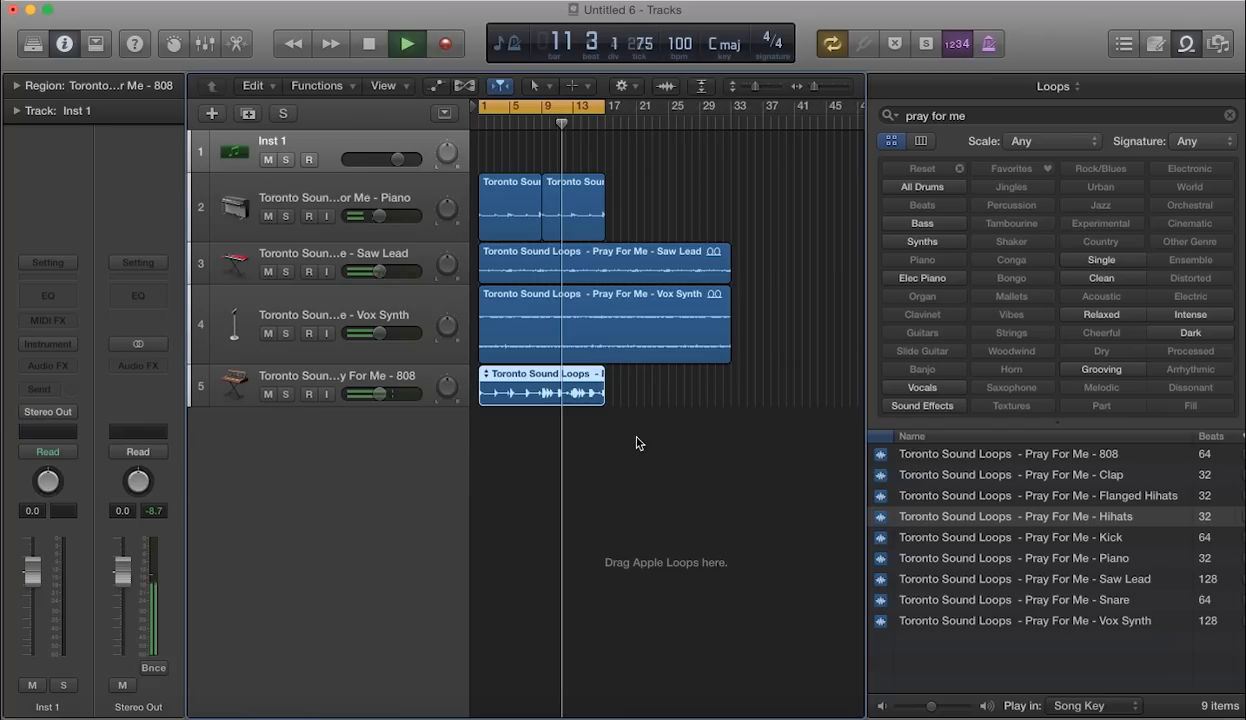
click(407, 43)
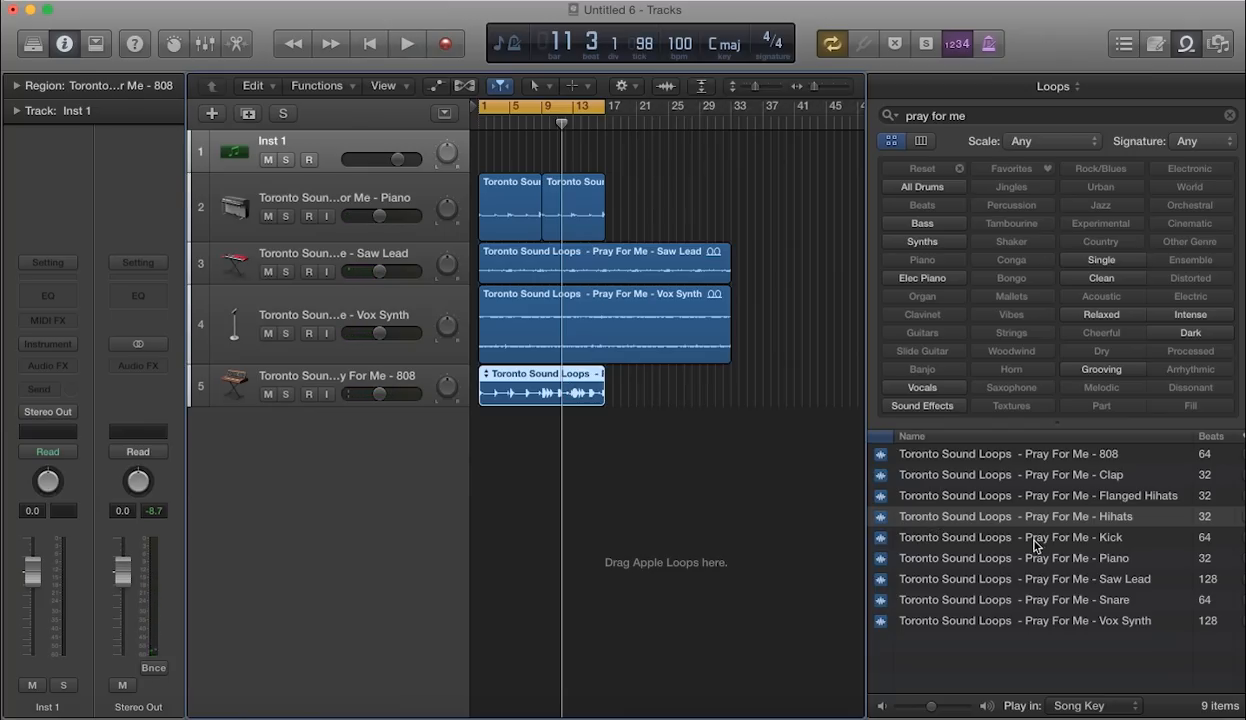
Step: Place the Kick, Snare and Flanged Hihats loops at bar 1, then return the playhead to the start
click(1010, 537)
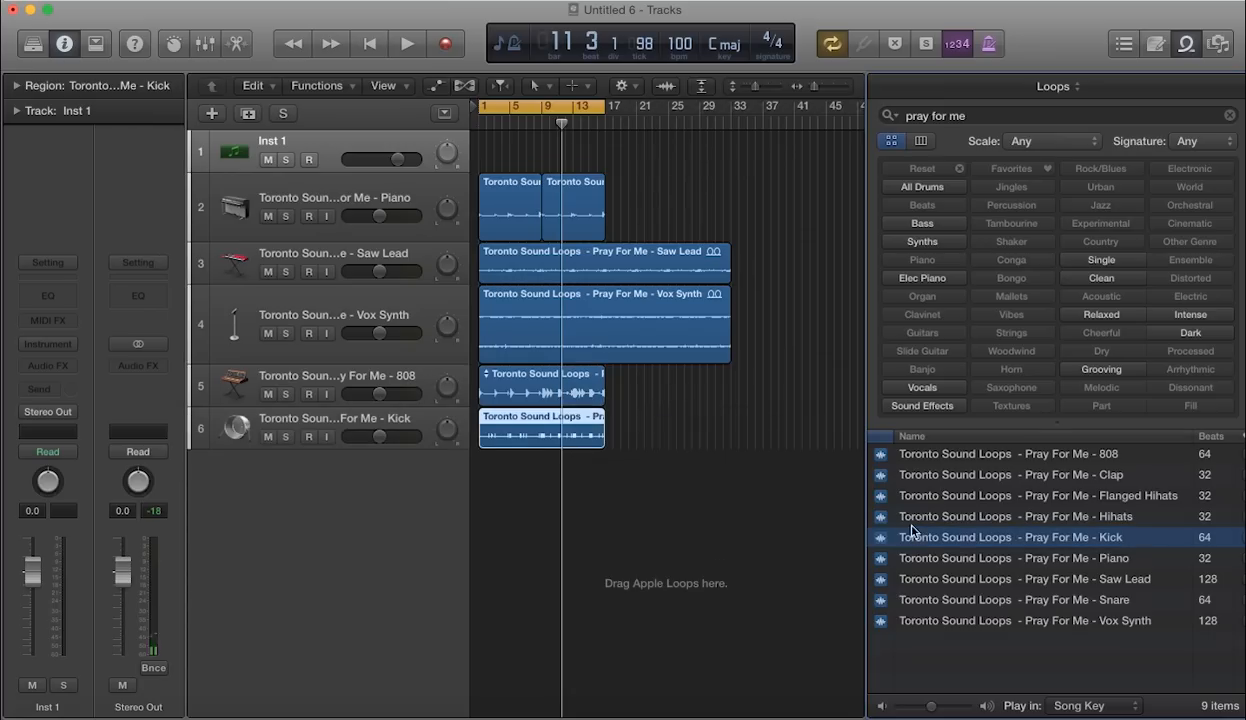
mouse_move(1065, 545)
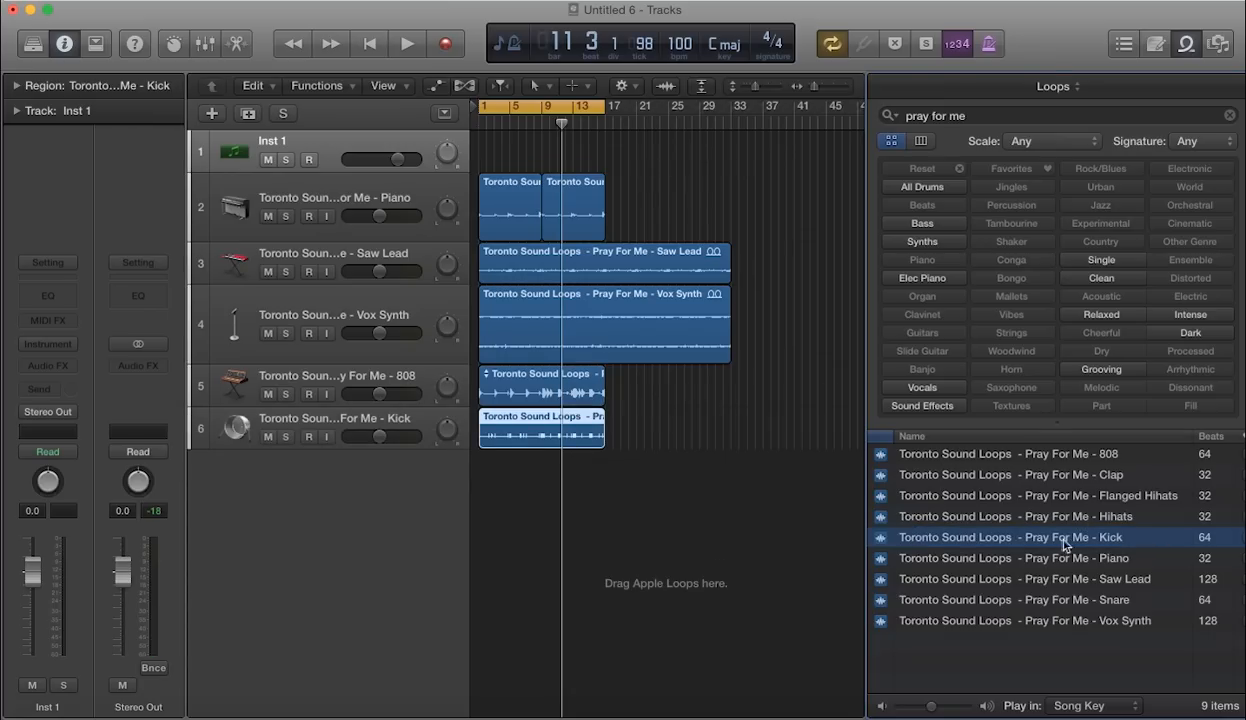
mouse_move(1048, 603)
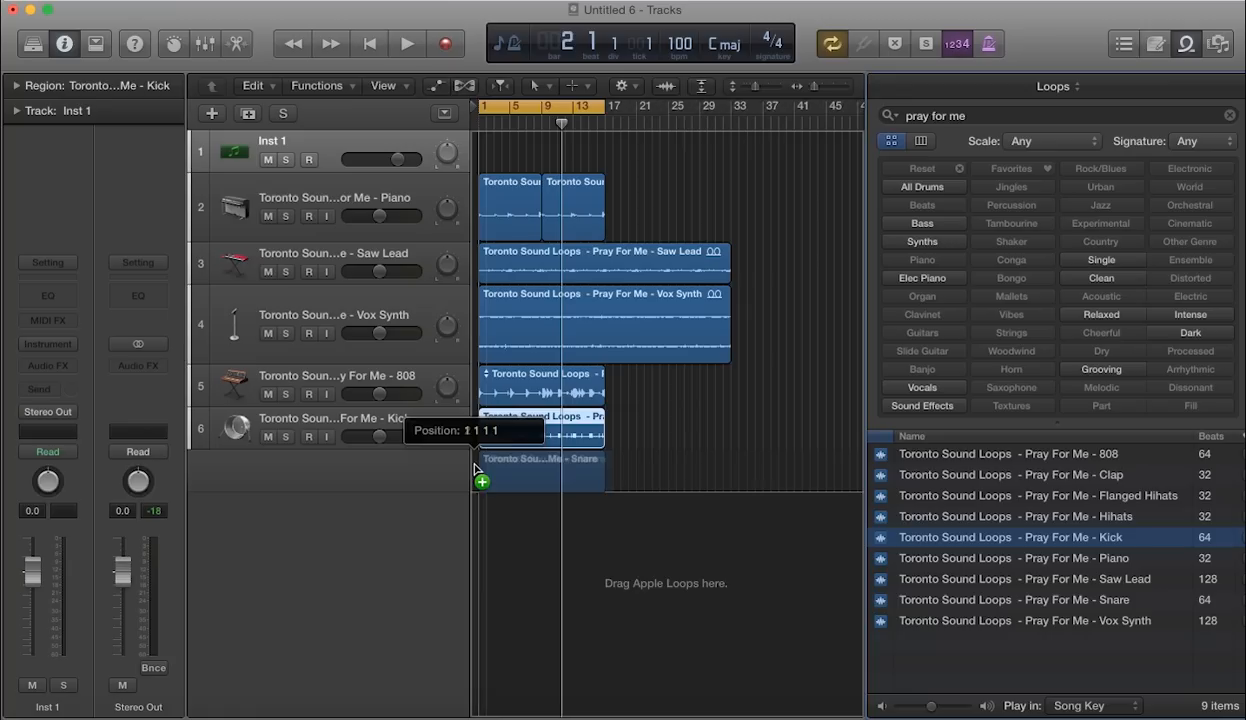
drag(1013, 599, 541, 470)
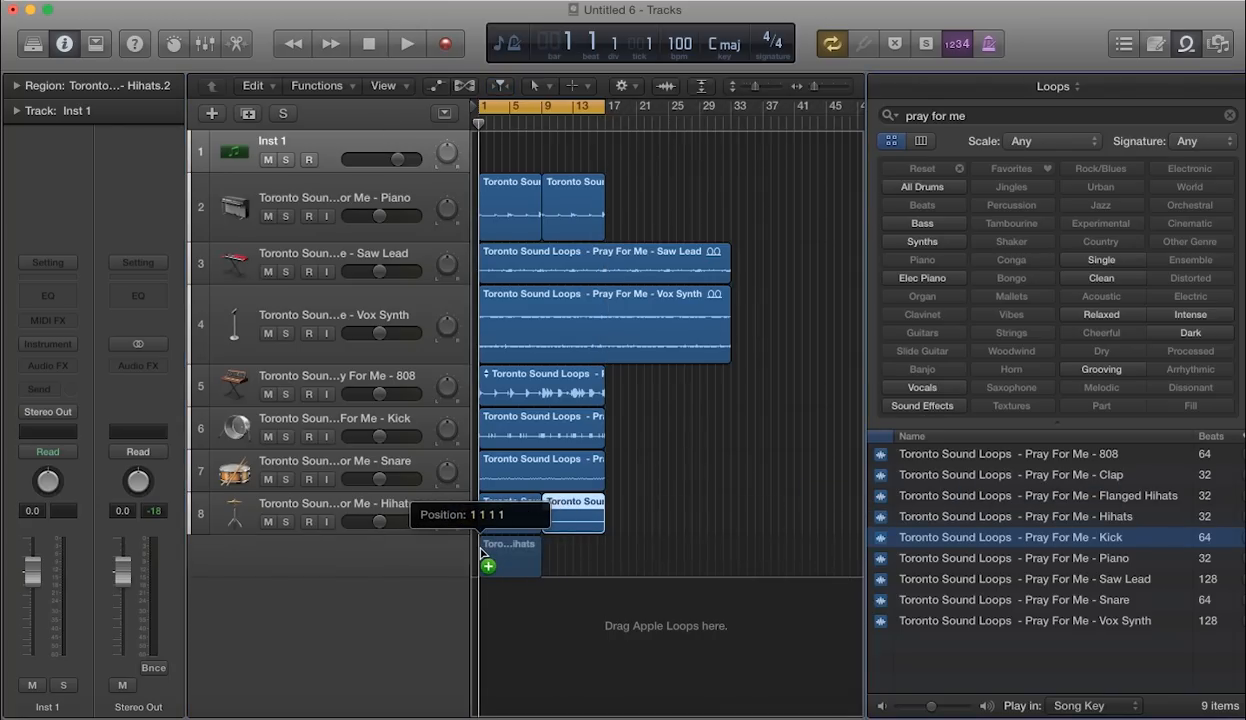
drag(1008, 495, 510, 555)
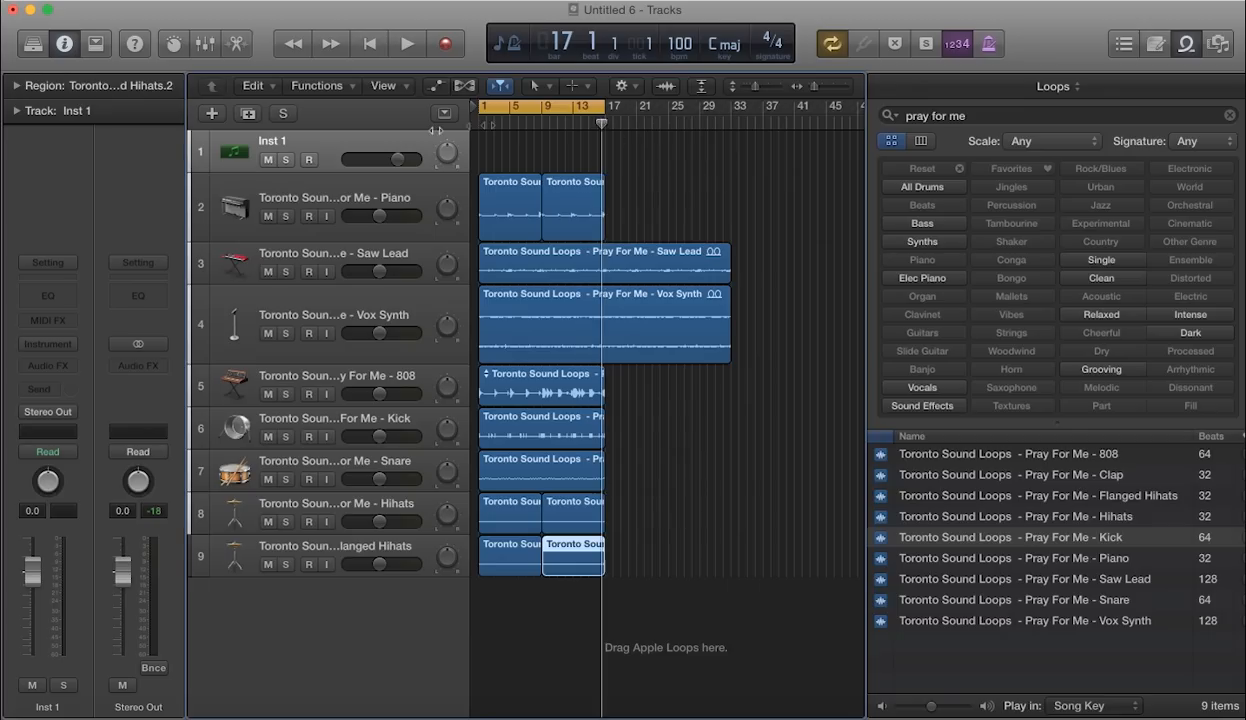
click(369, 43)
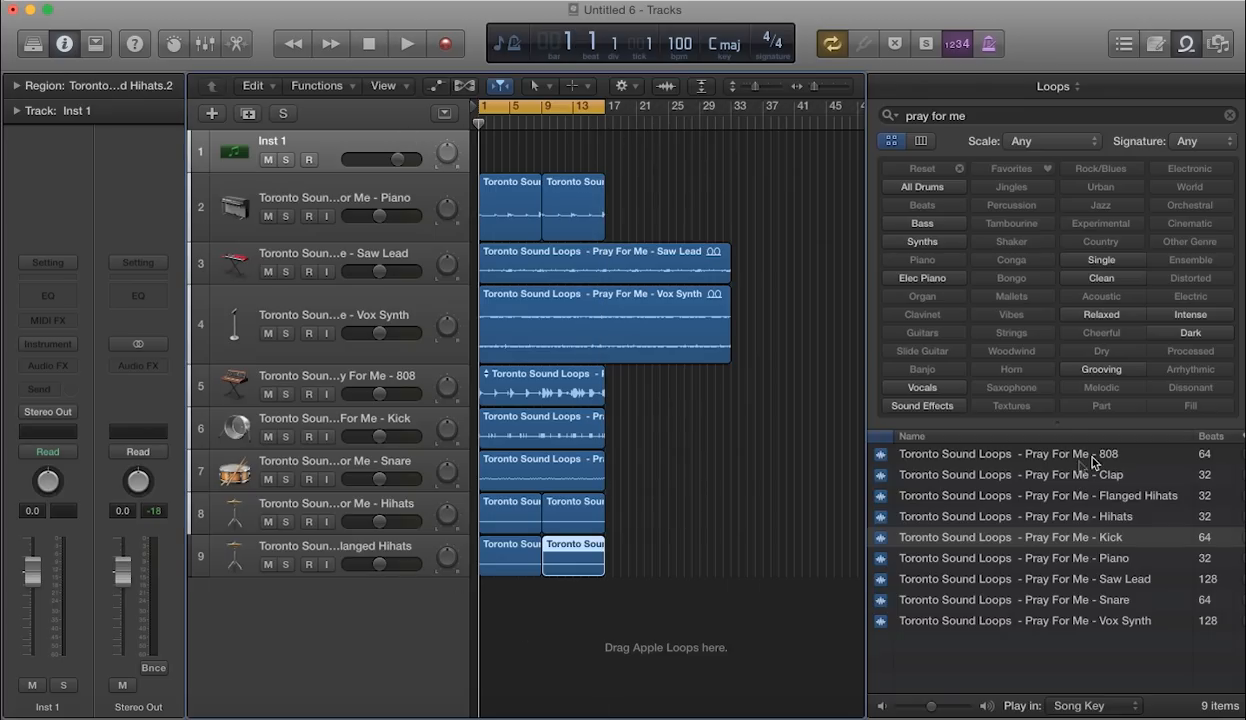
mouse_move(1060, 516)
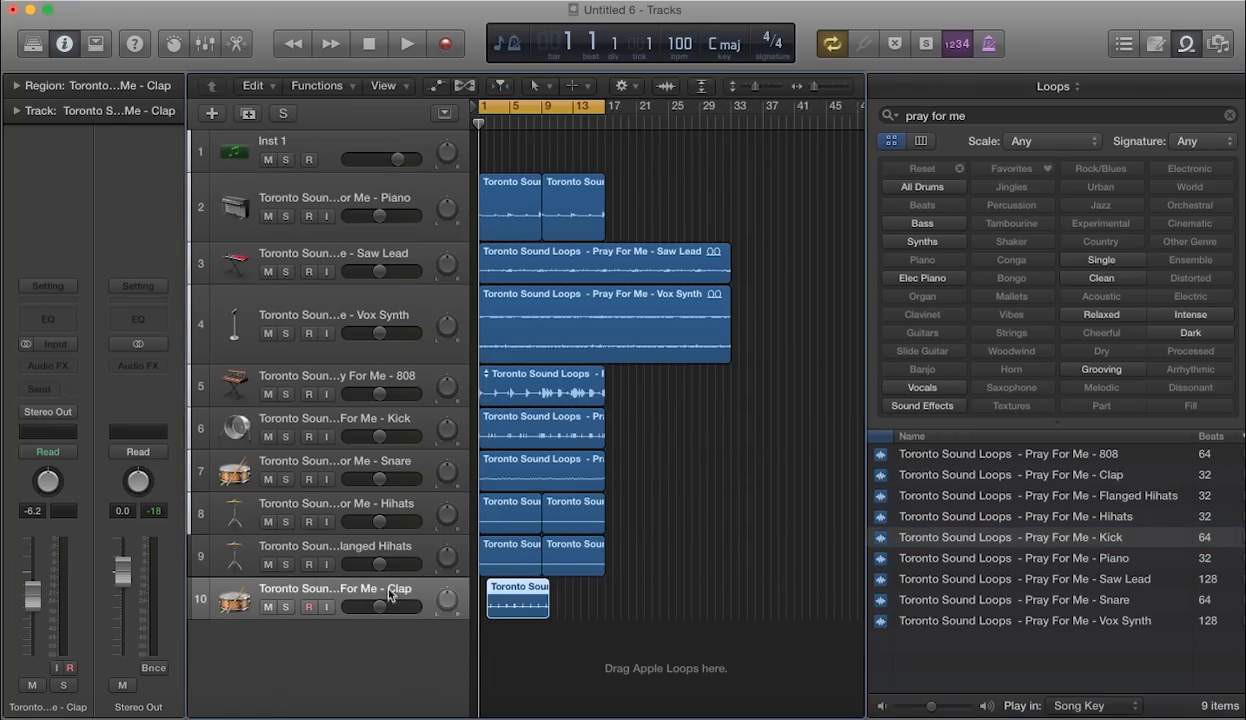
Step: Align the Pray For Me Clap loop to start at bar 1
drag(518, 598, 510, 598)
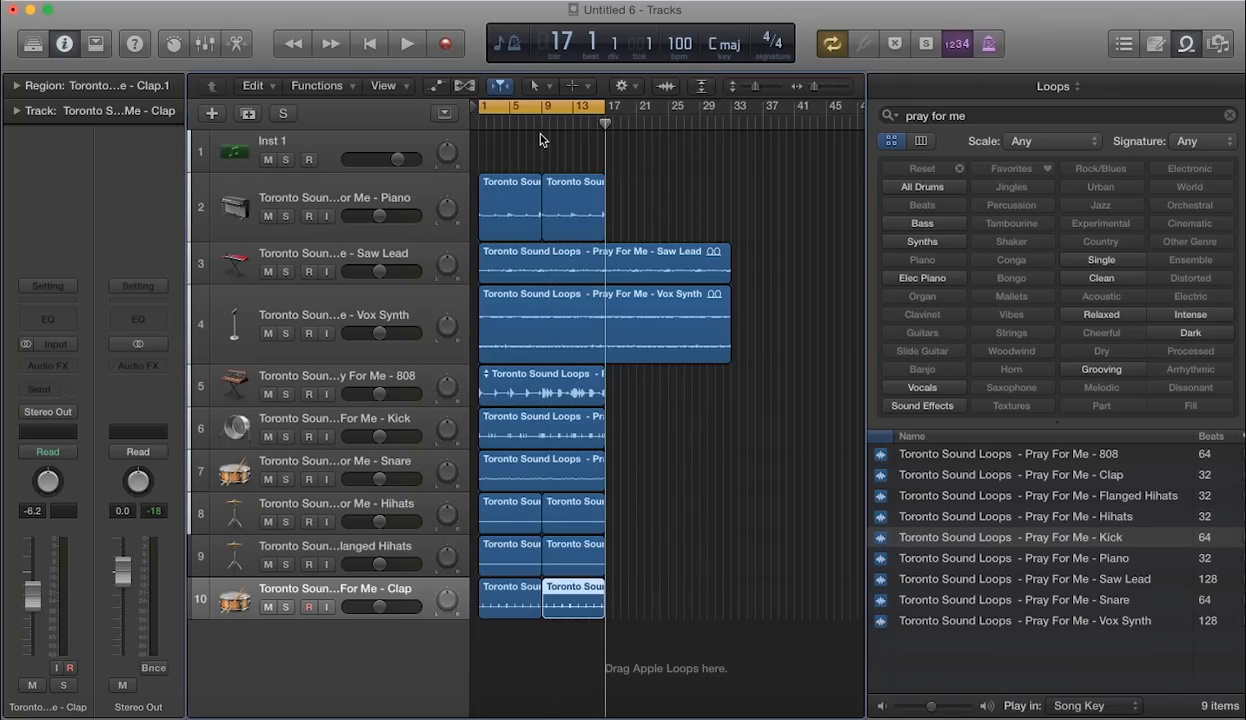
mouse_move(1097, 614)
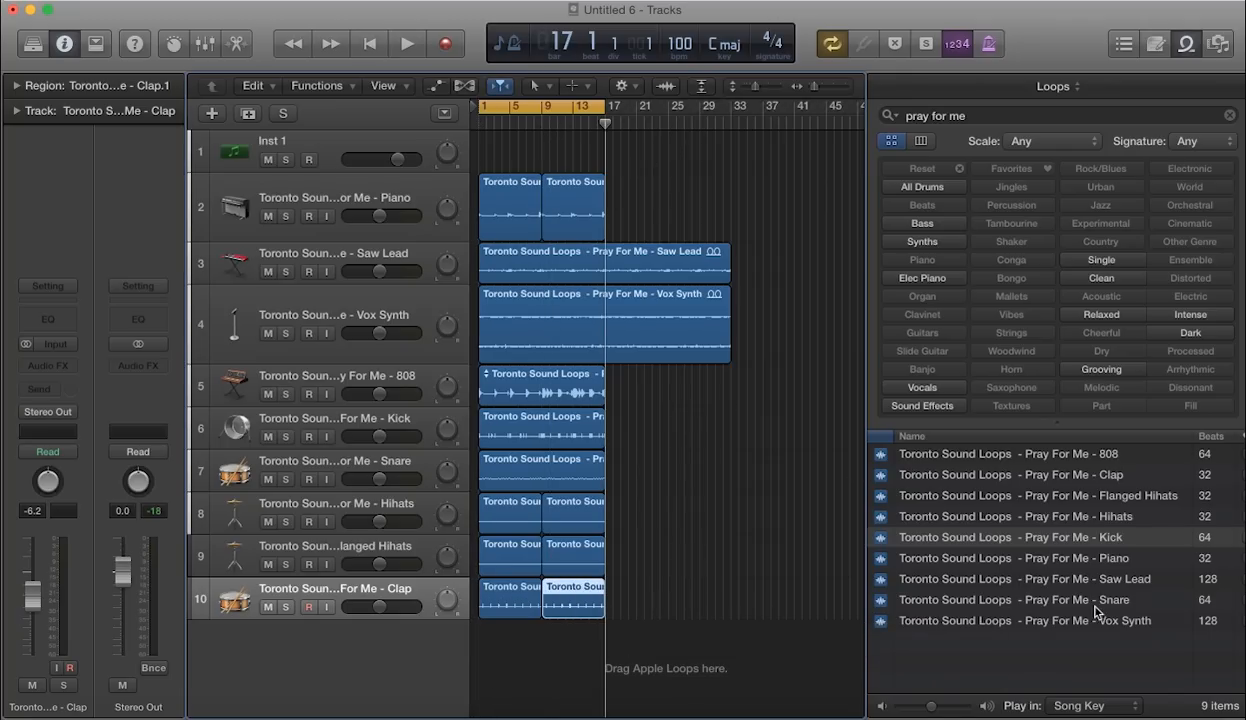
mouse_move(1077, 557)
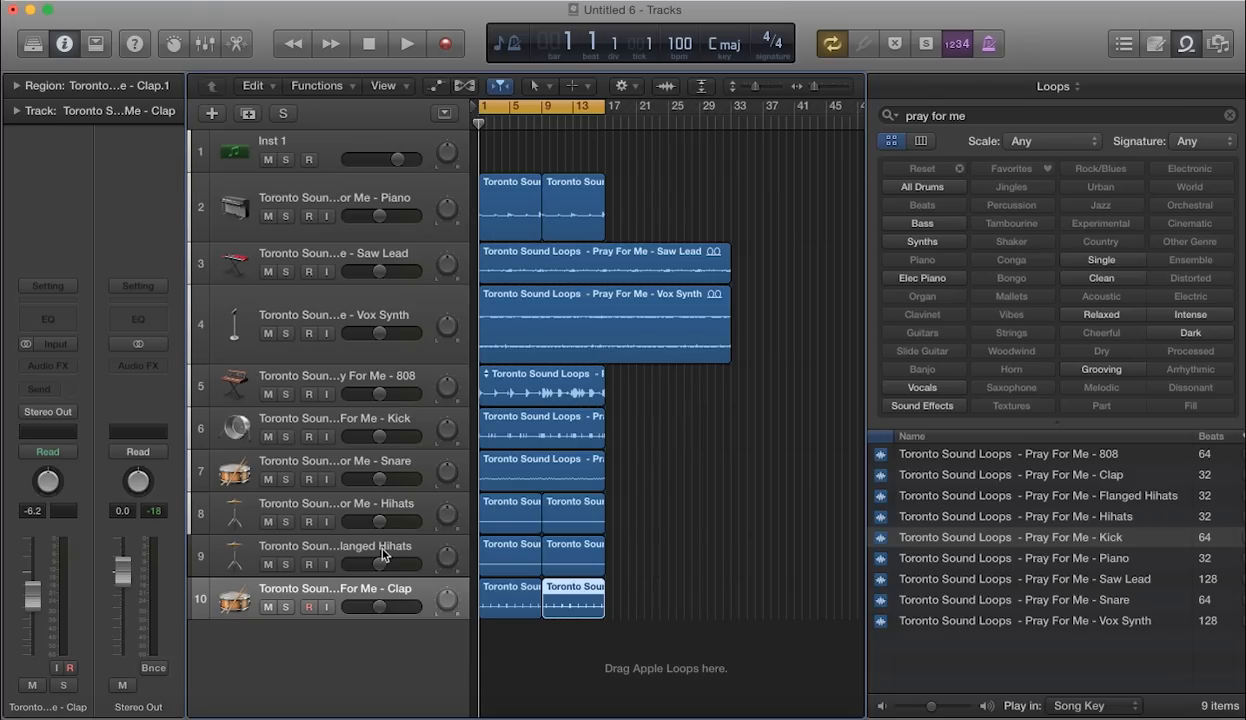
click(407, 43)
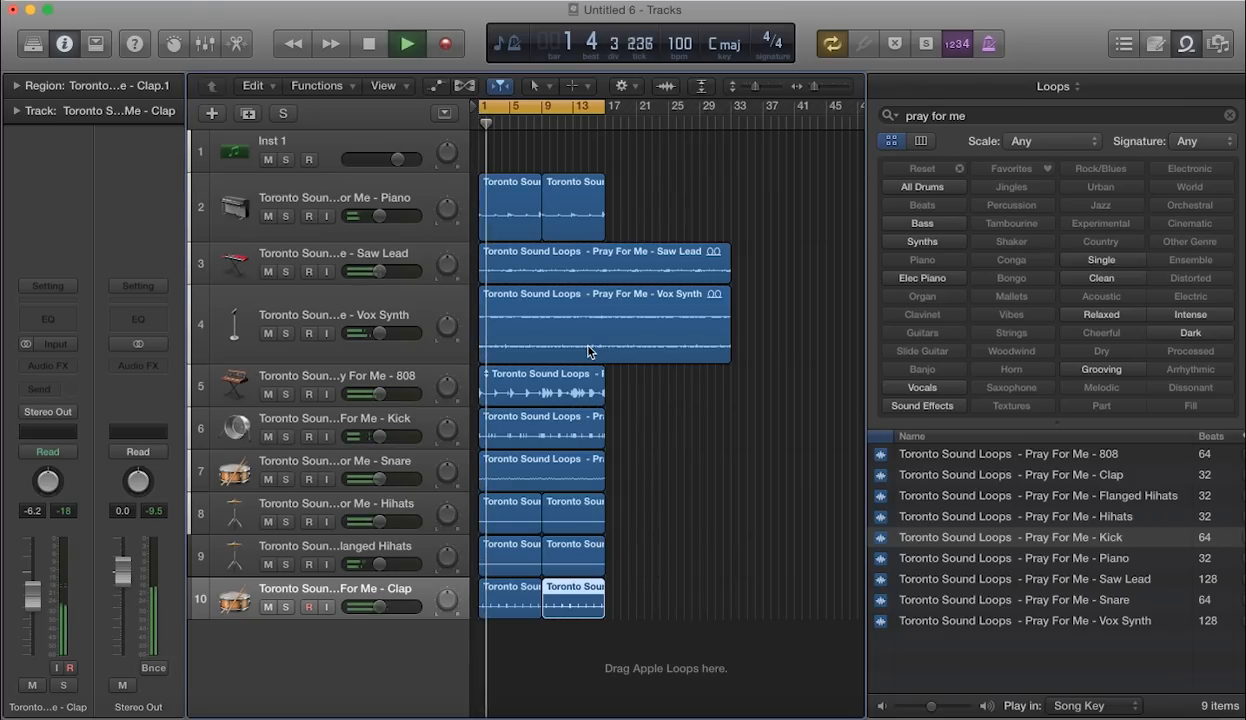
click(407, 43)
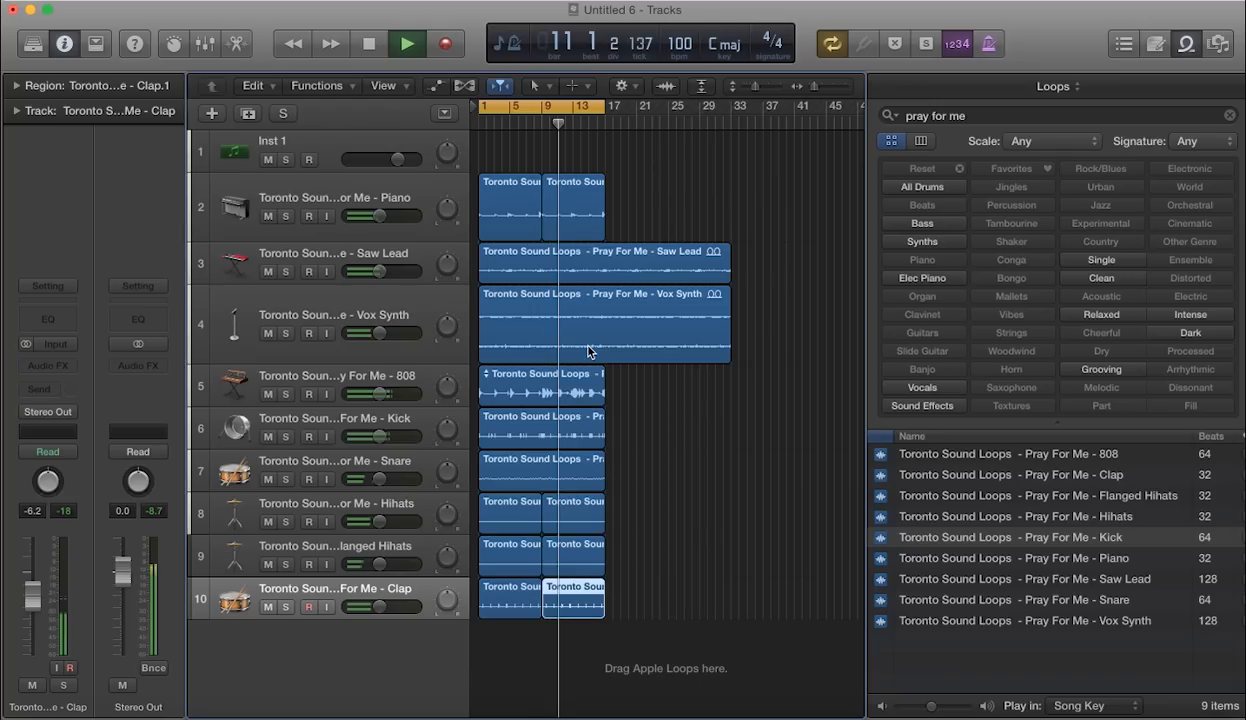
click(406, 43)
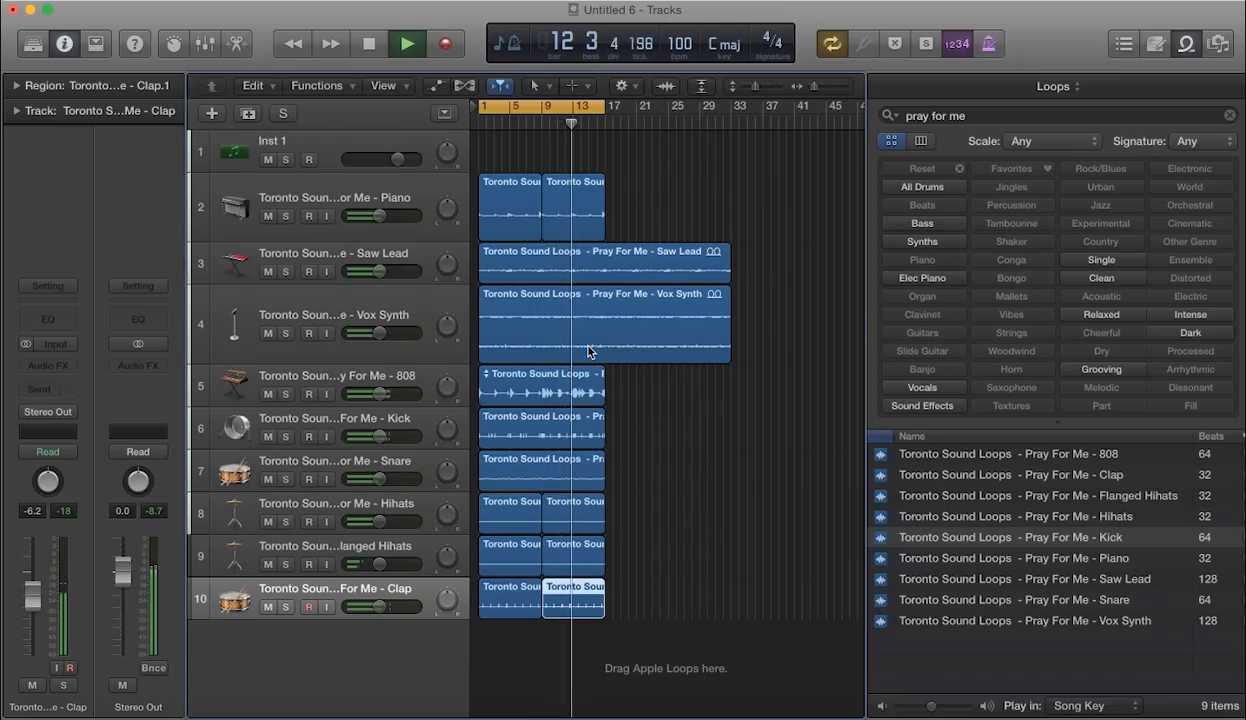
click(407, 43)
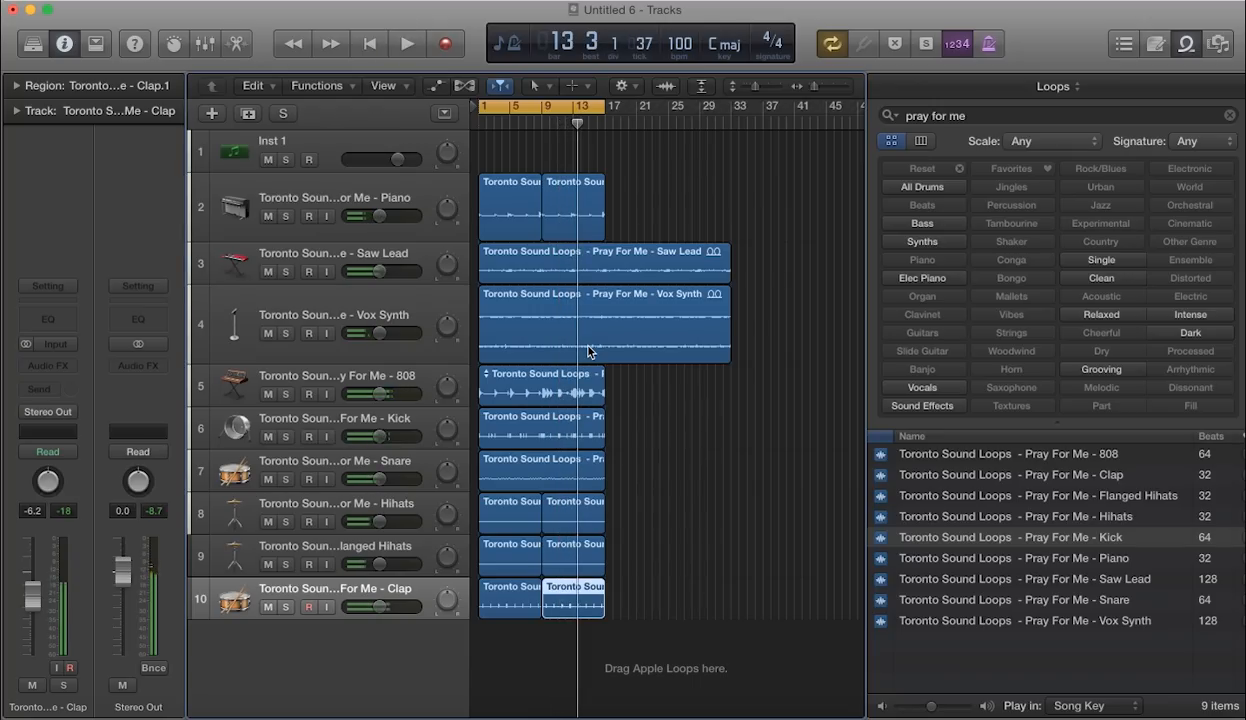
click(407, 43)
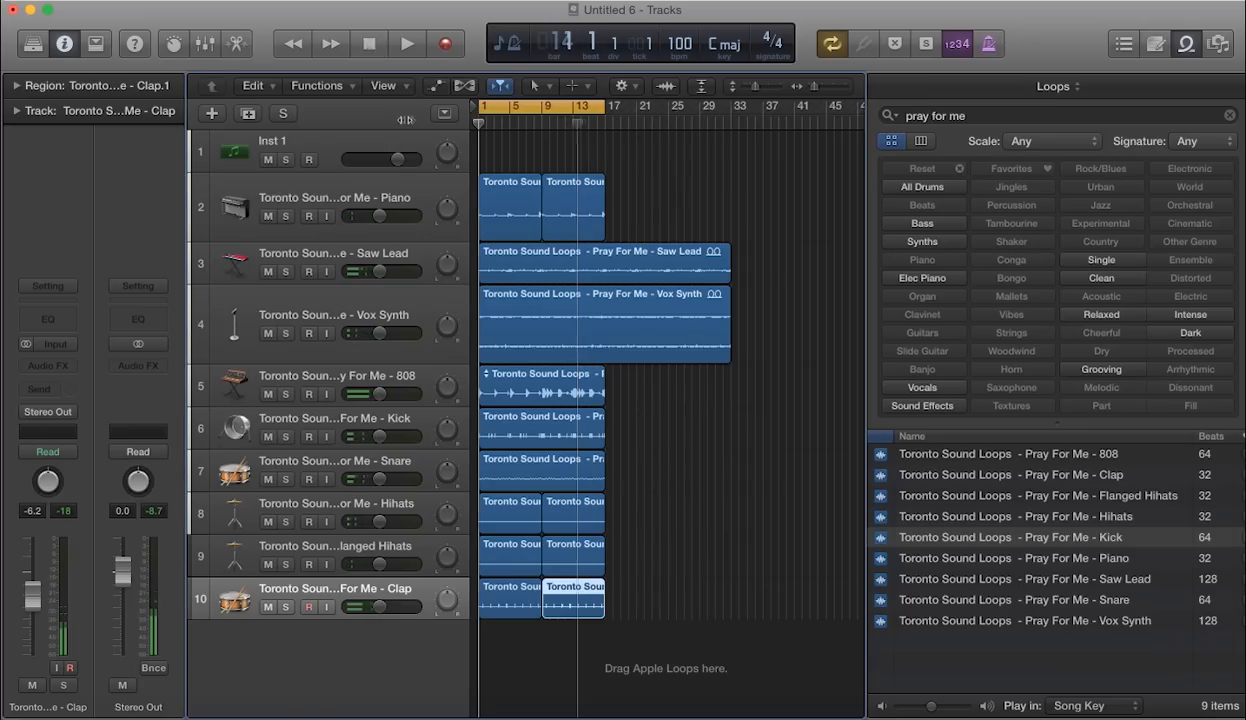